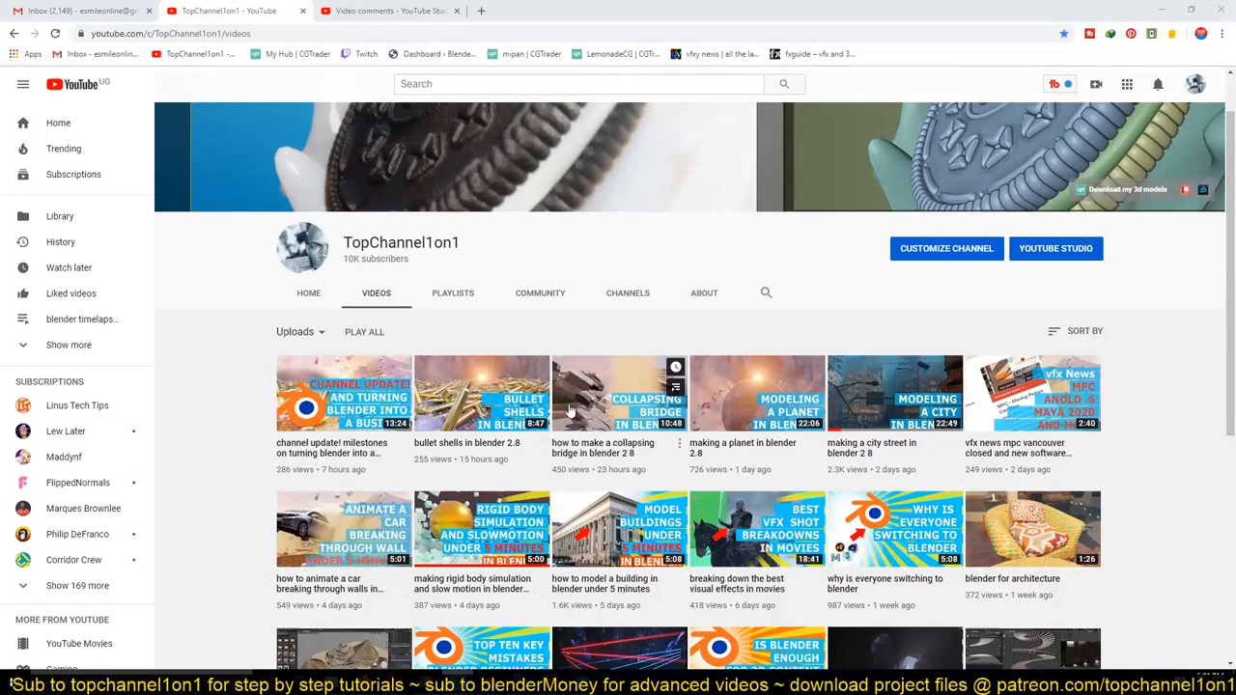
mouse_move(482, 406)
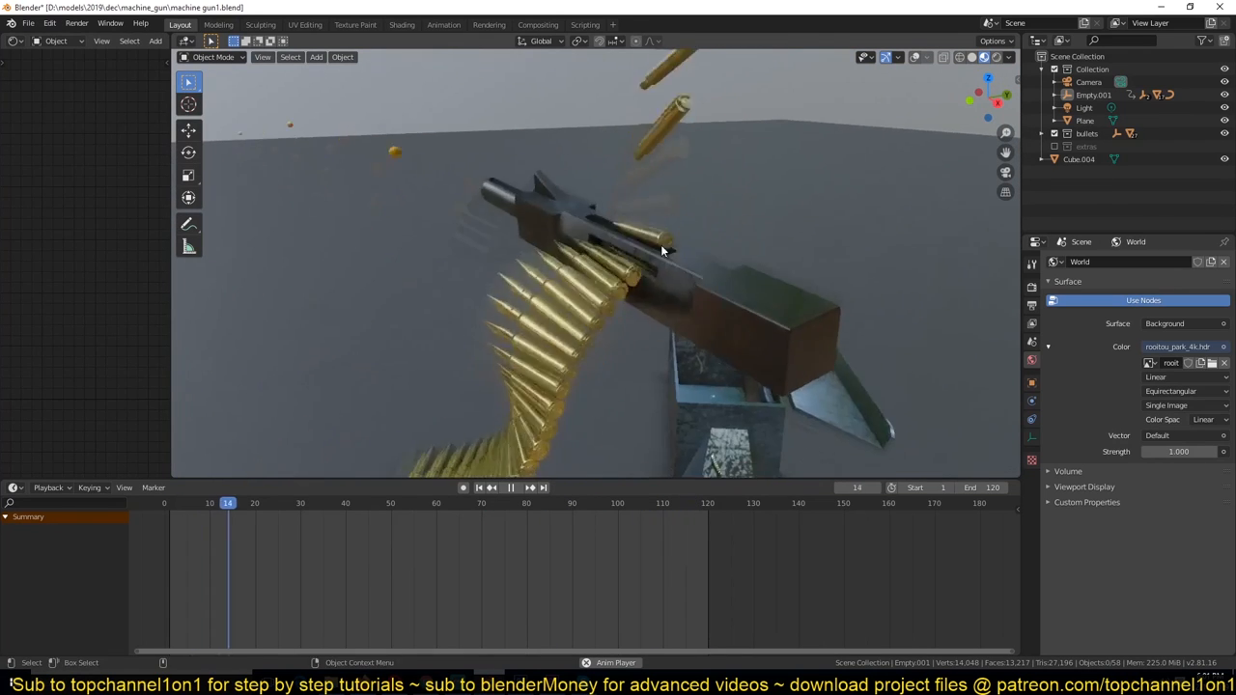
- View the Studio comments page for the bullet shells video with the particle-shells question
click(510, 486)
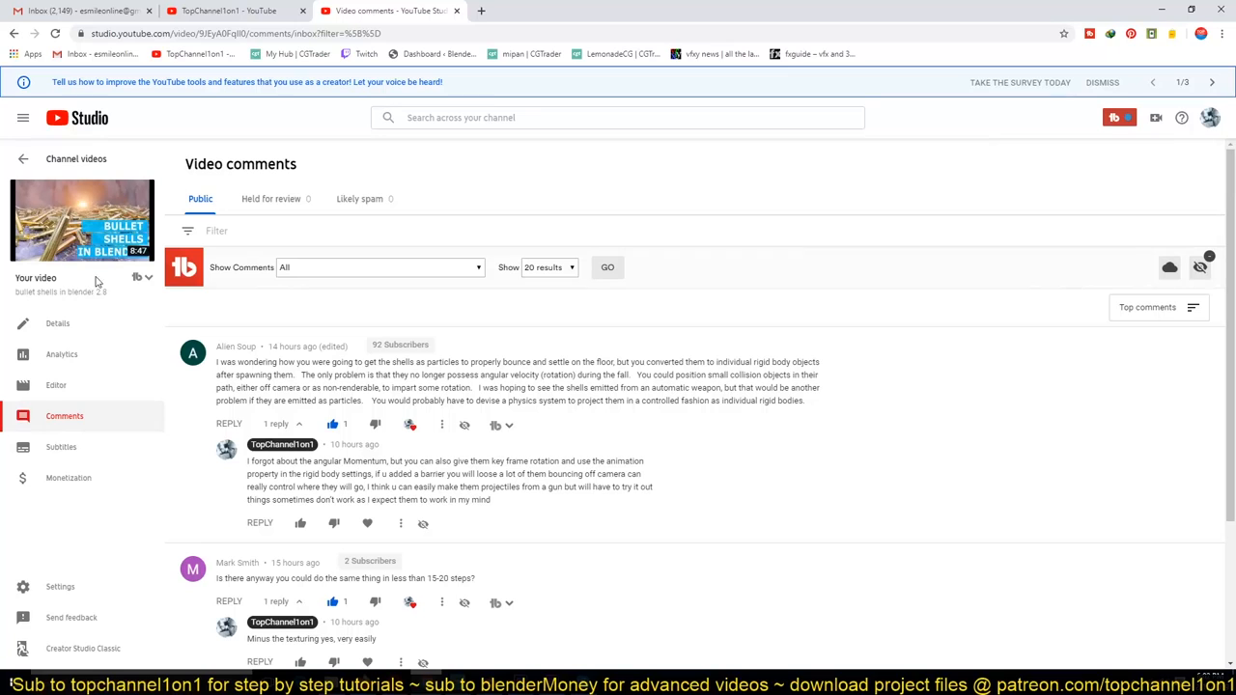
mouse_move(127, 309)
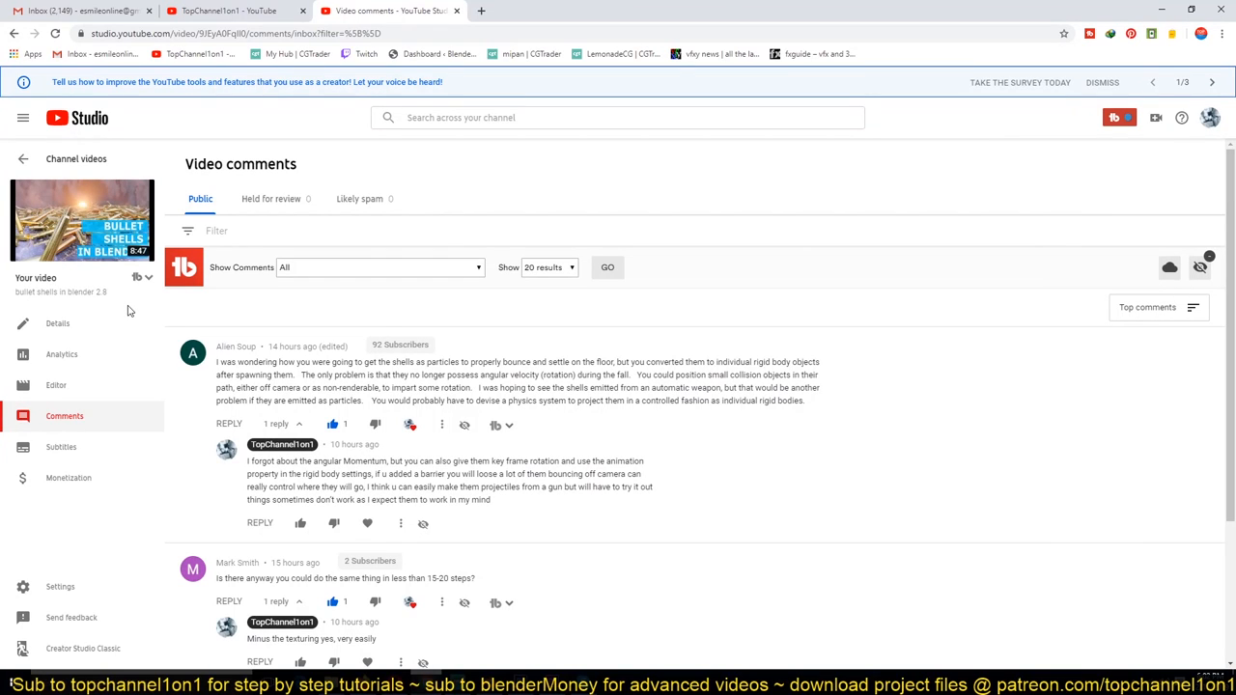
mouse_move(421, 435)
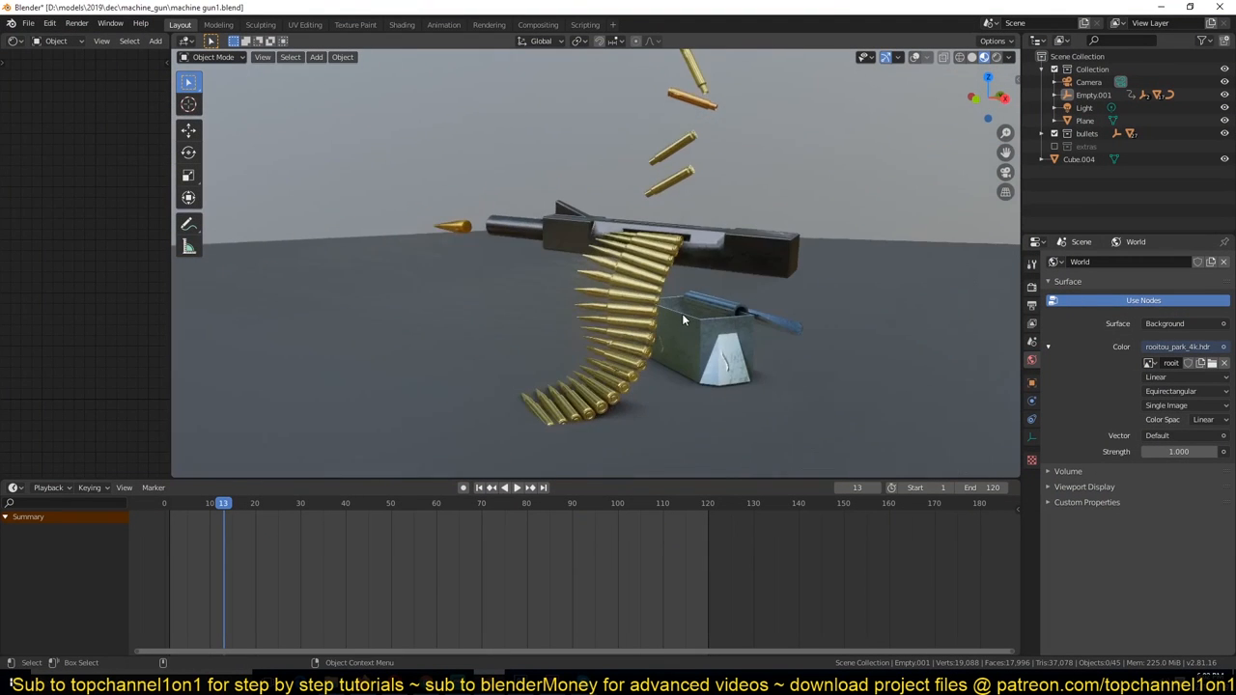
click(344, 502)
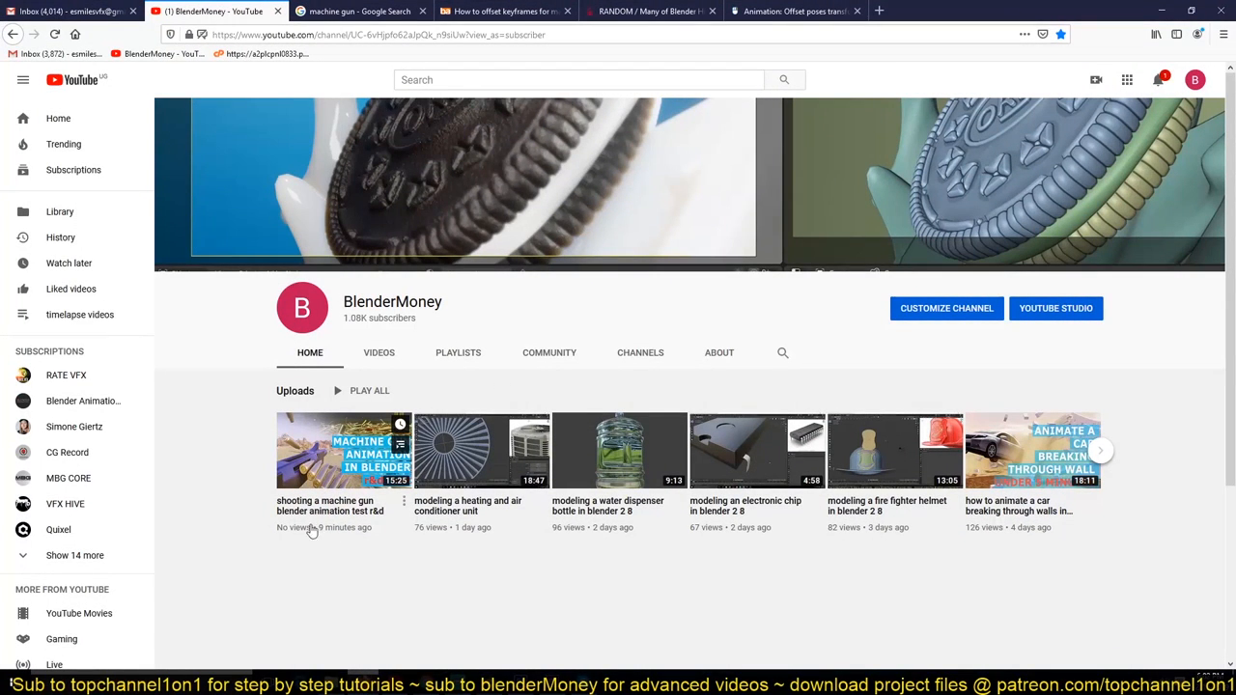
mouse_move(618, 637)
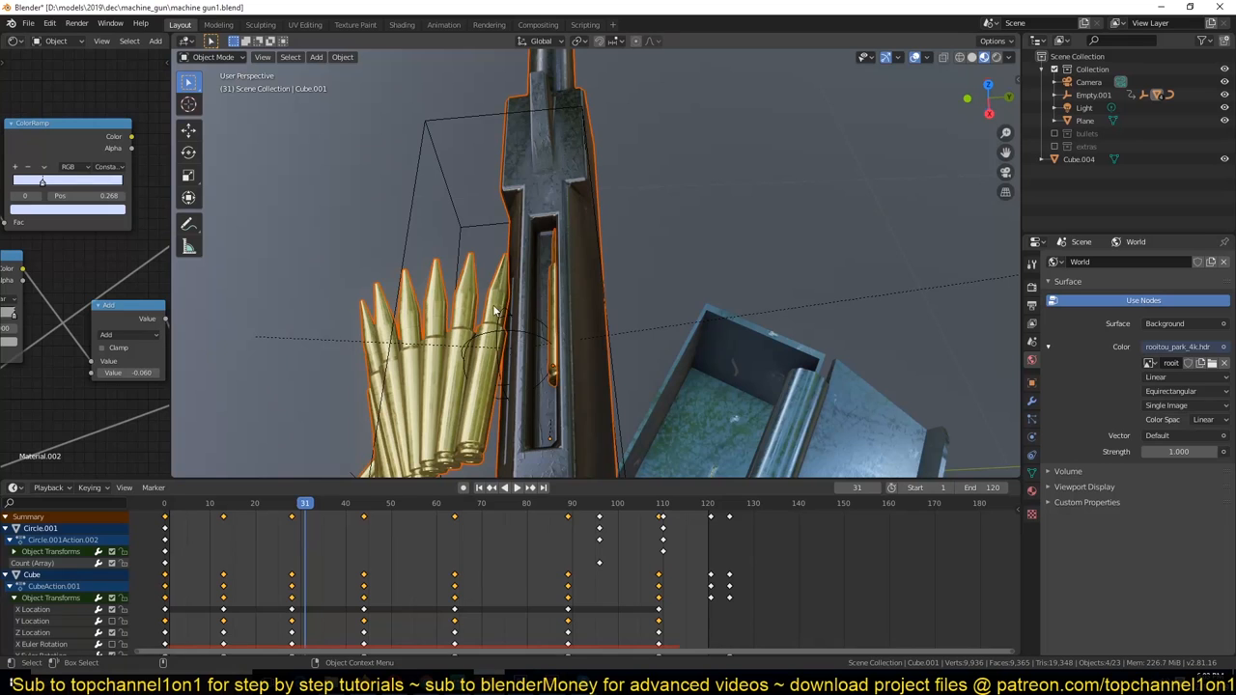
- Focus the feed slot view on the bullet belt and its keyframe channels
click(490, 487)
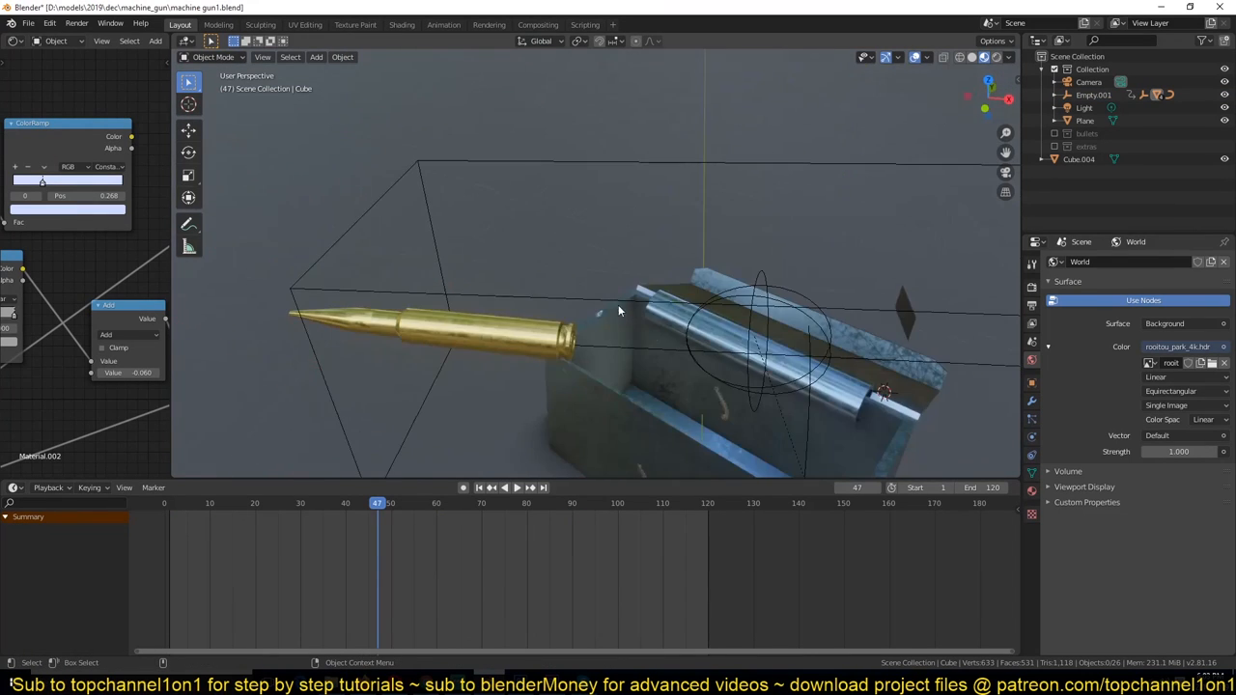
- Review the shell emitter's particle emission (37 shells, frames 1-110), then return to the bullet belt
click(504, 487)
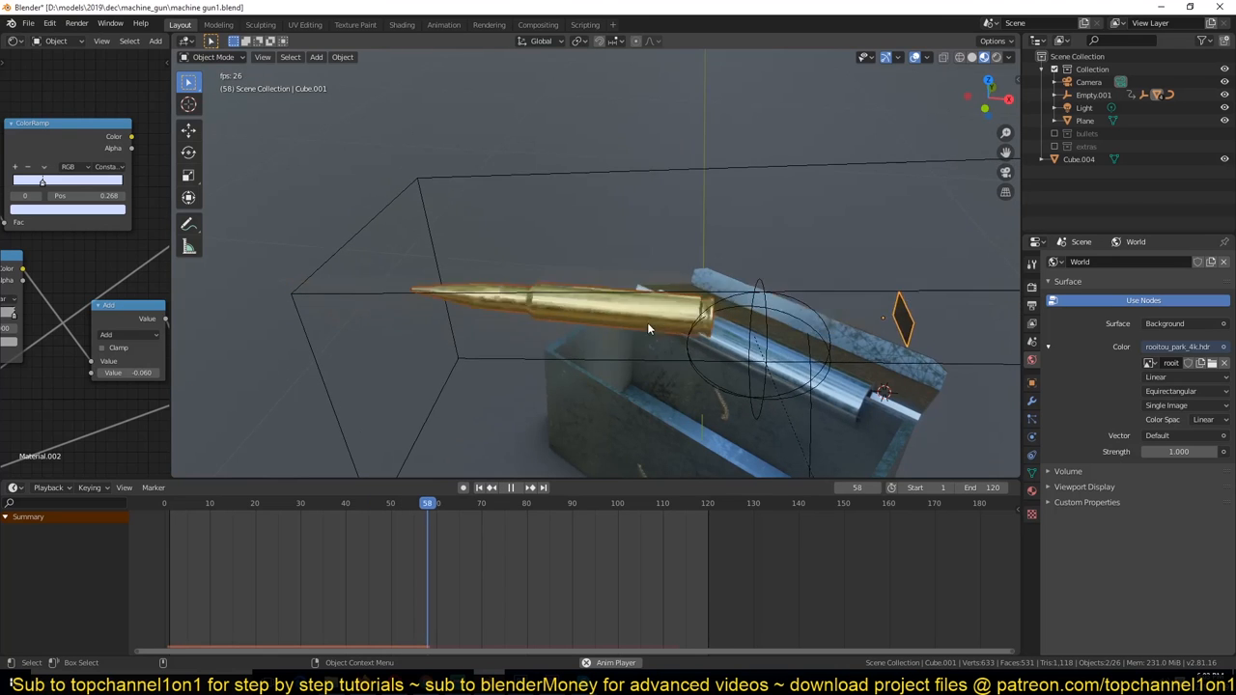
click(510, 487)
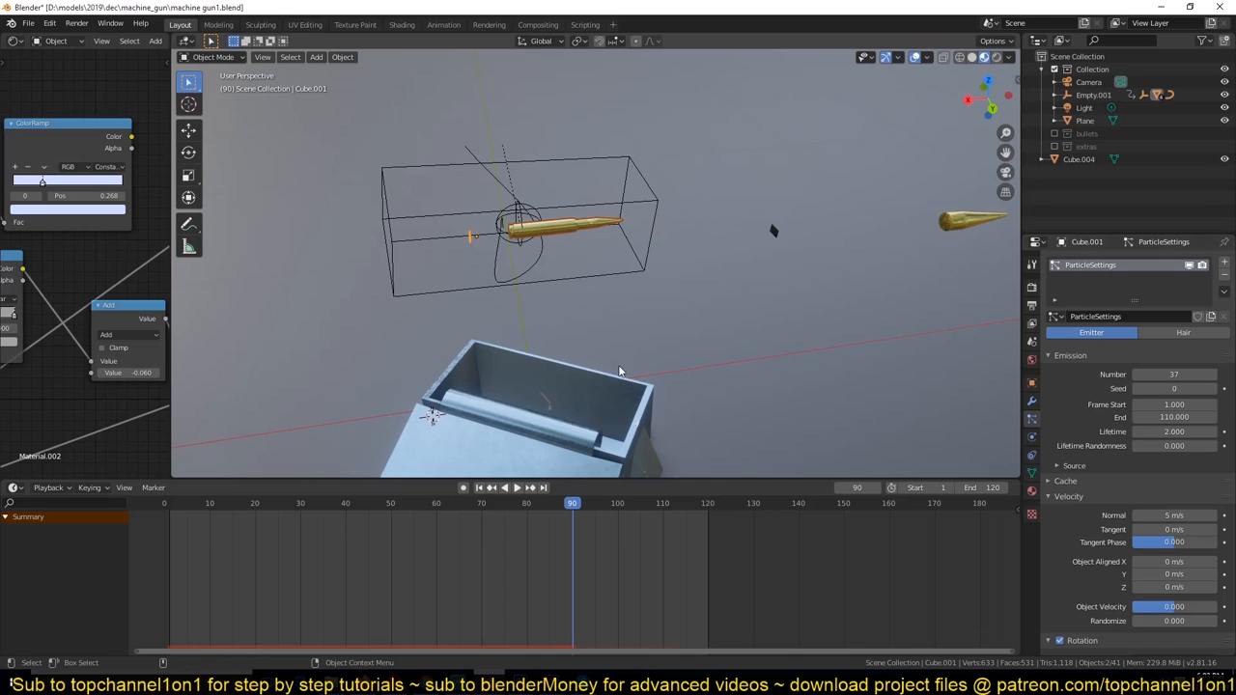
click(204, 502)
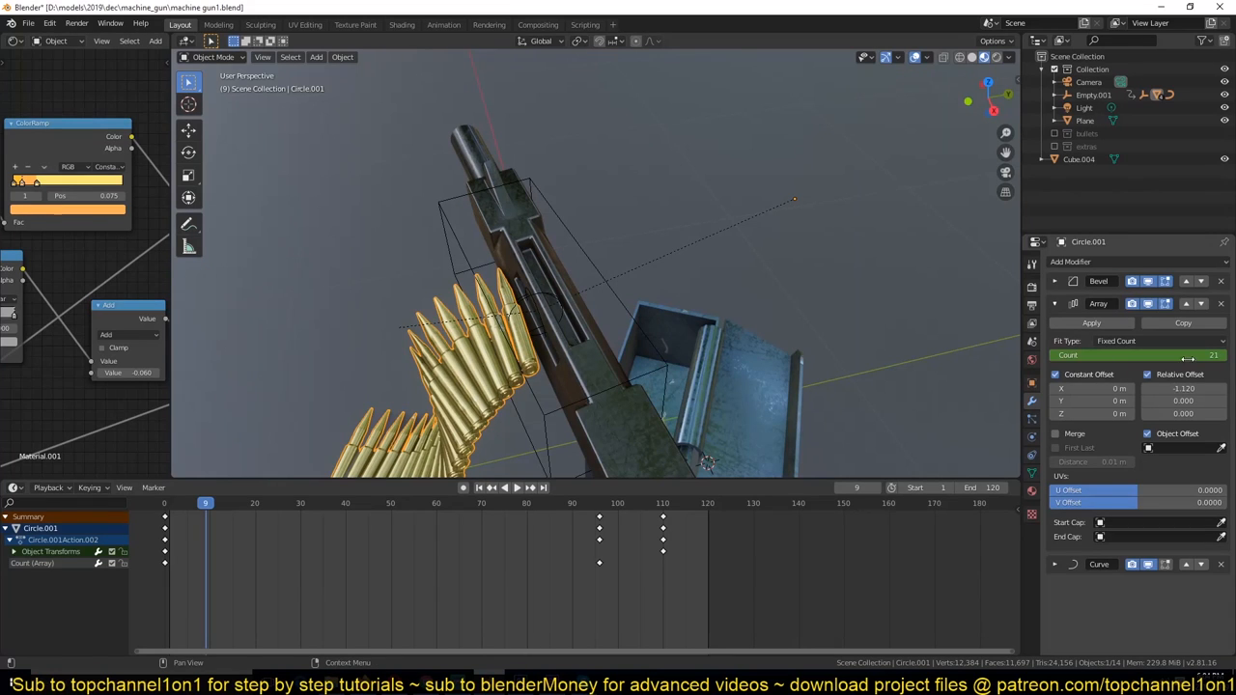
mouse_move(854, 348)
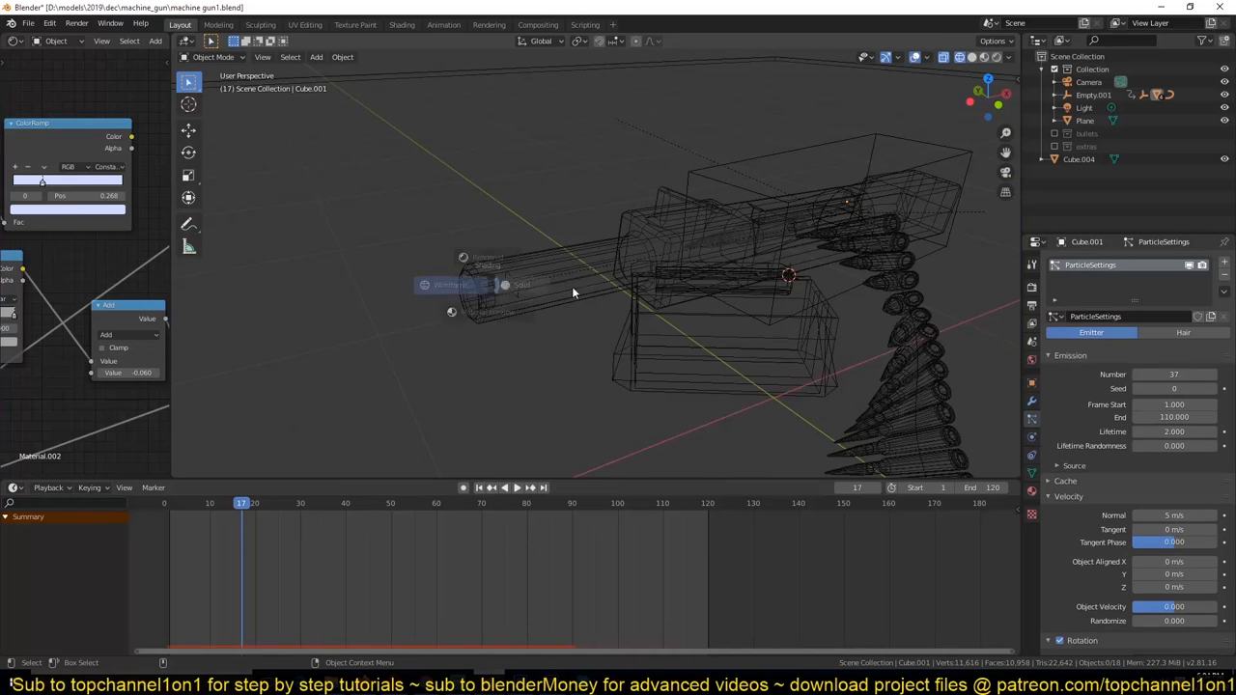
- Review Cube.002's particle system down to its Newtonian Physics panel in solid shading
click(521, 284)
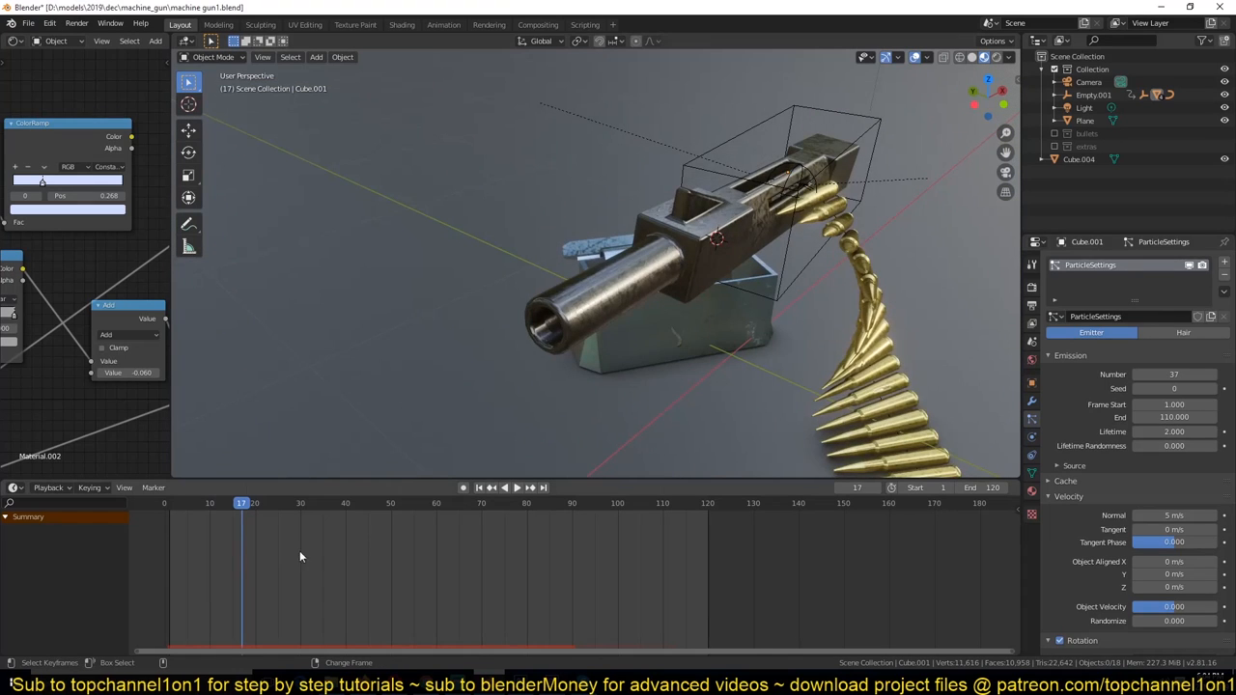
click(490, 486)
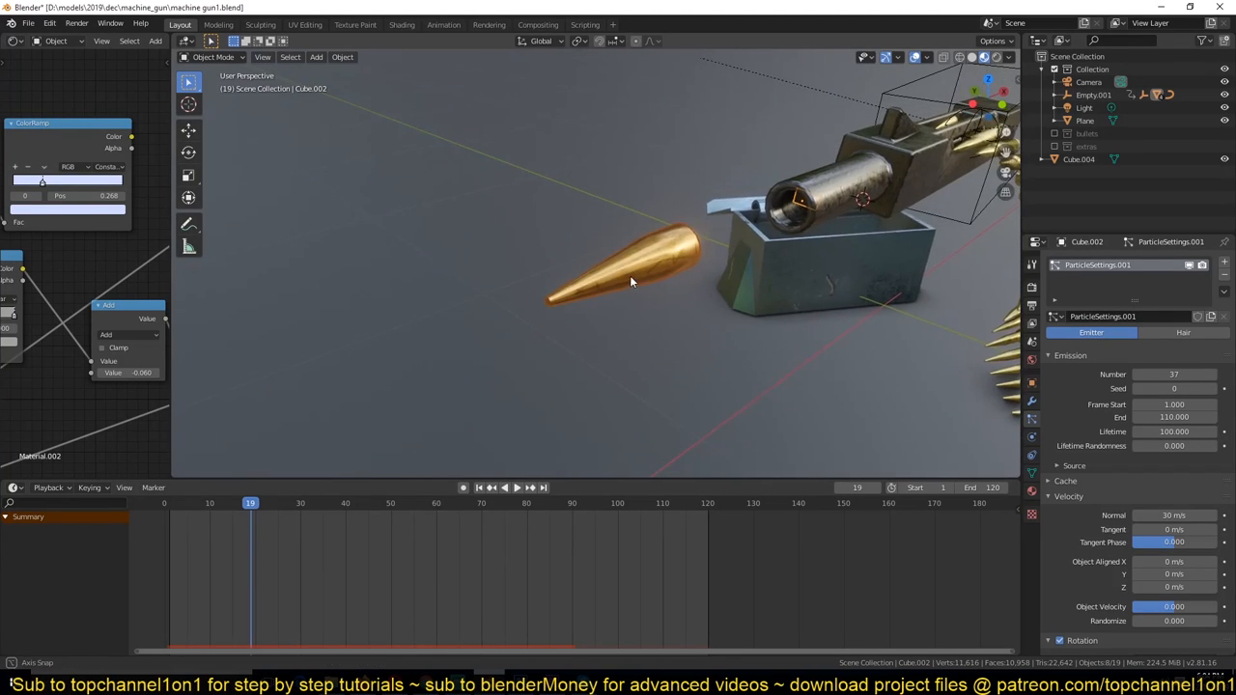
drag(628, 289, 657, 136)
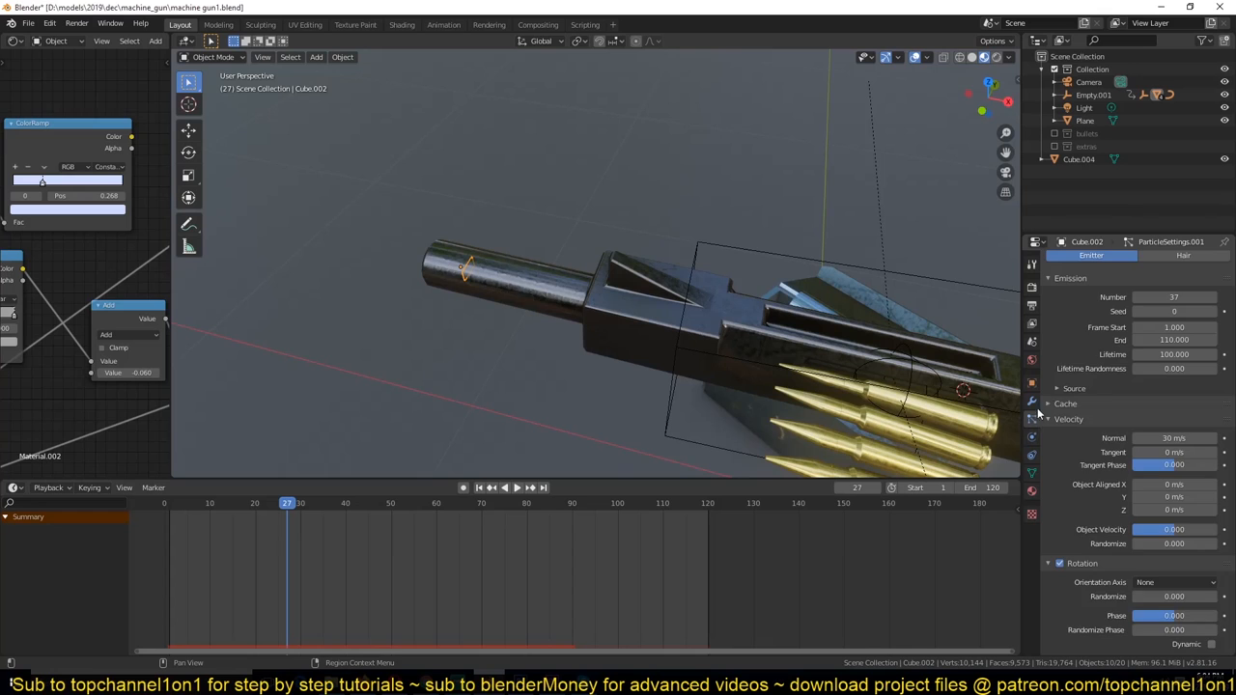
scroll(down, 3)
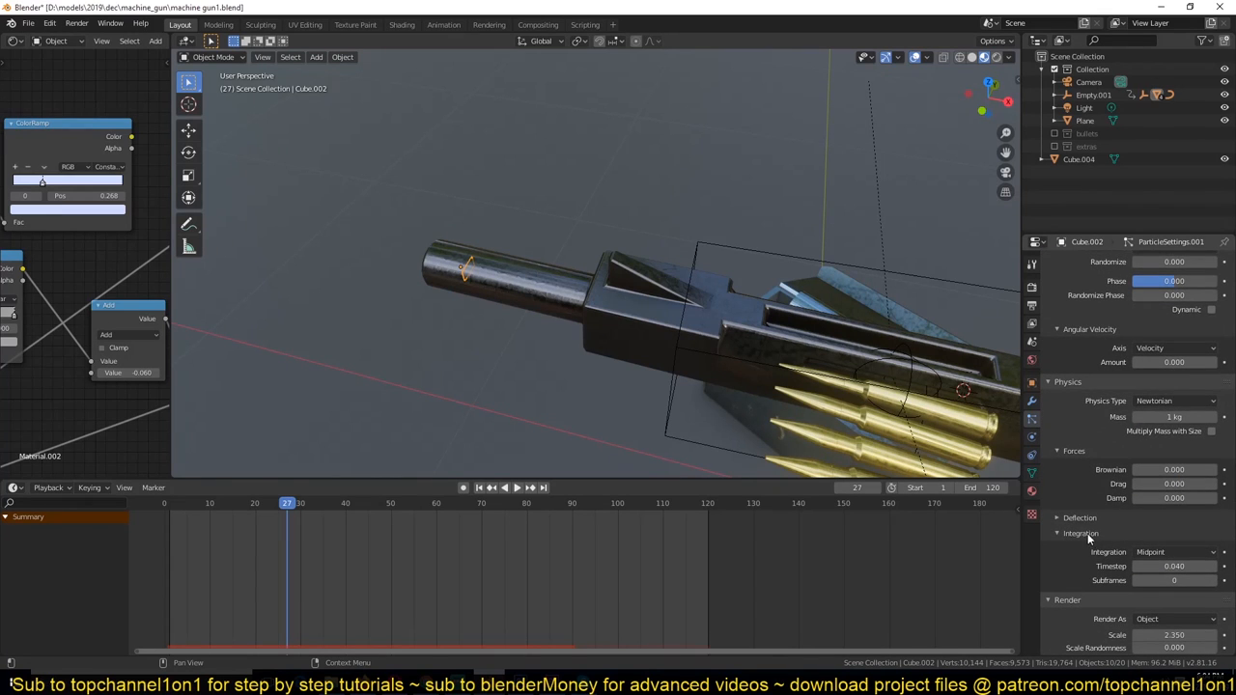
scroll(down, 3)
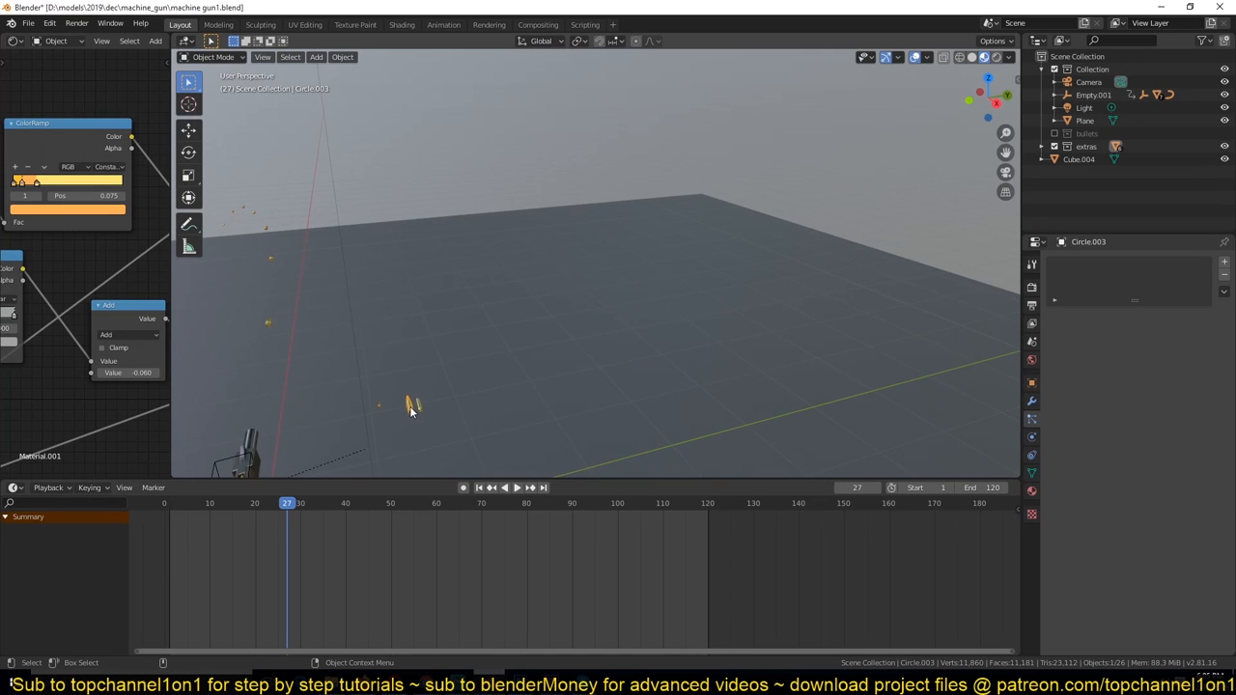
- Array the lone bullet into a rotated row of 31 copies lying side by side
drag(410, 404, 495, 164)
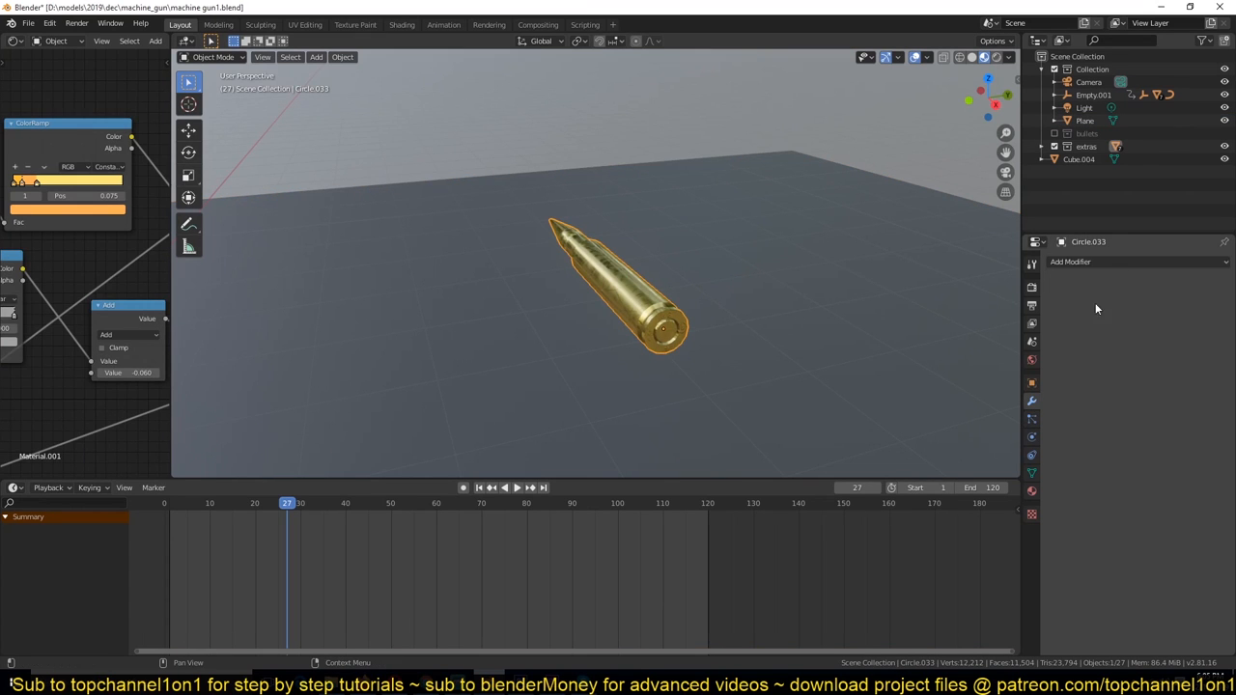
click(1070, 263)
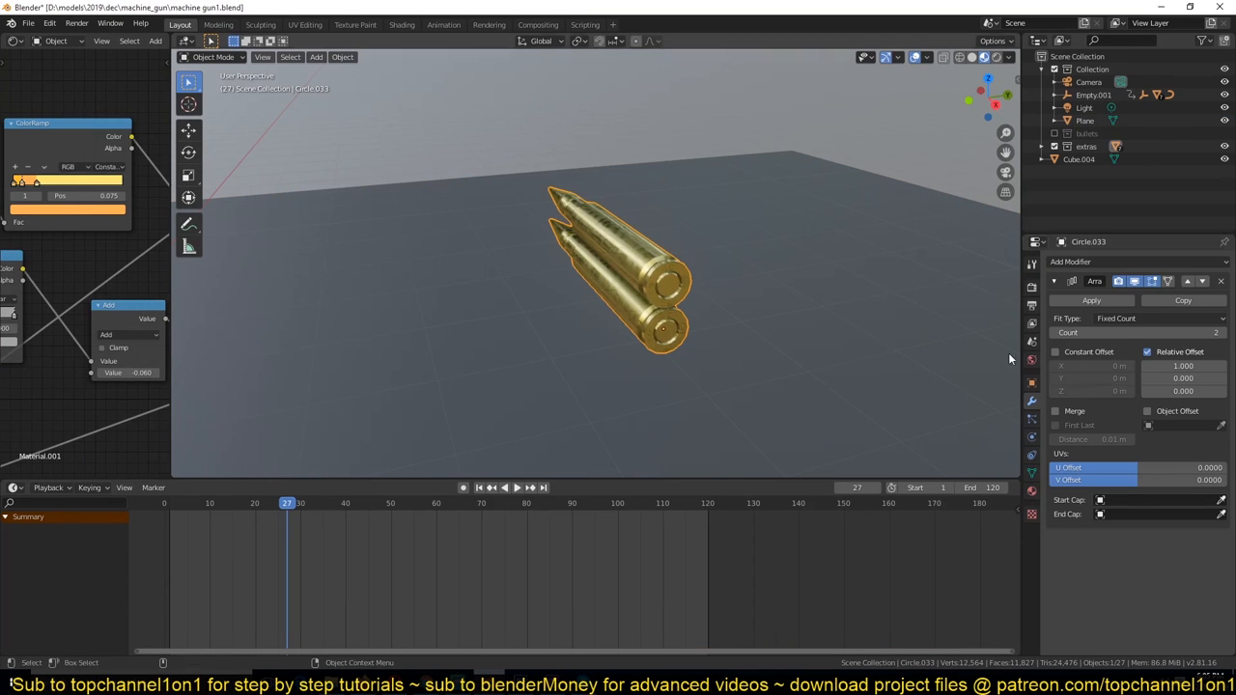
key(r)
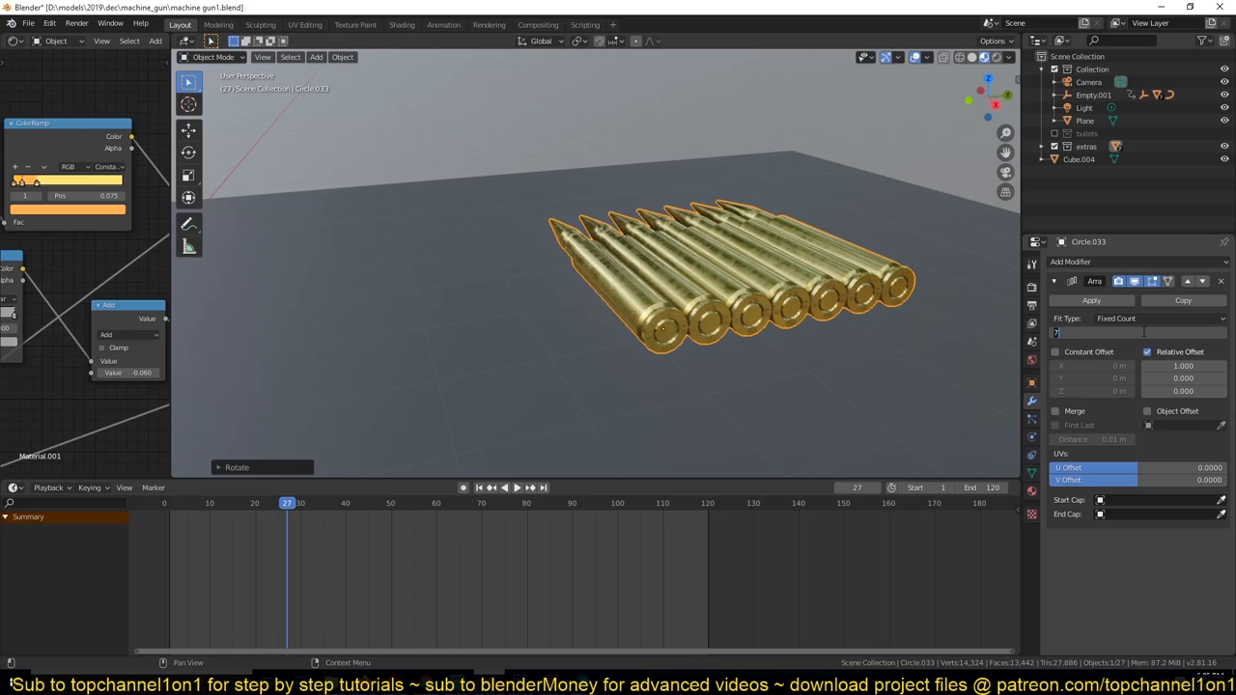
text(31)
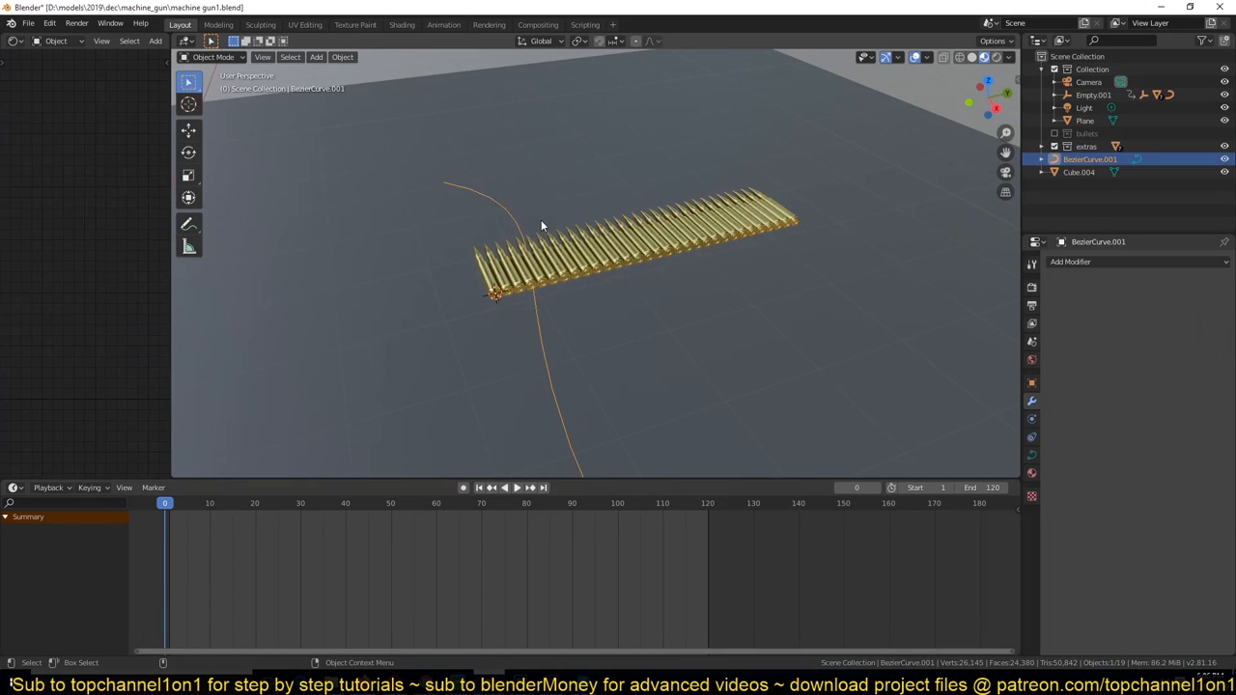
- Deform the bullet row along the Bezier curve with a Curve modifier
key(r)
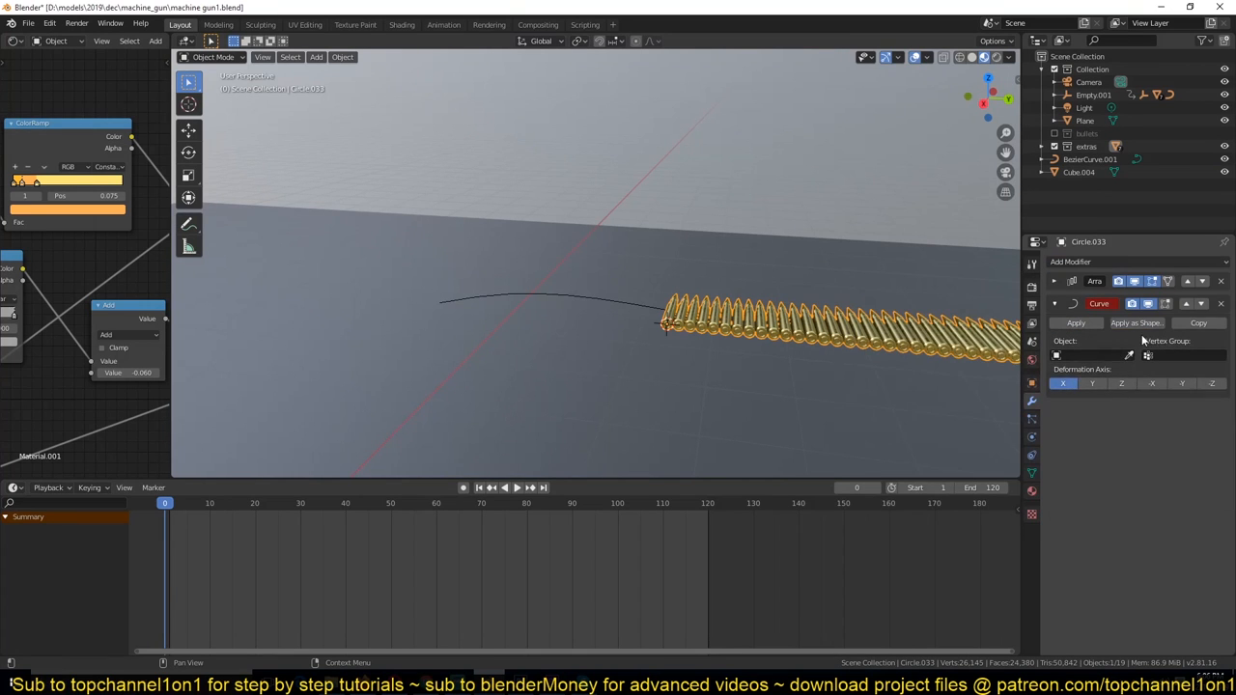
click(1086, 356)
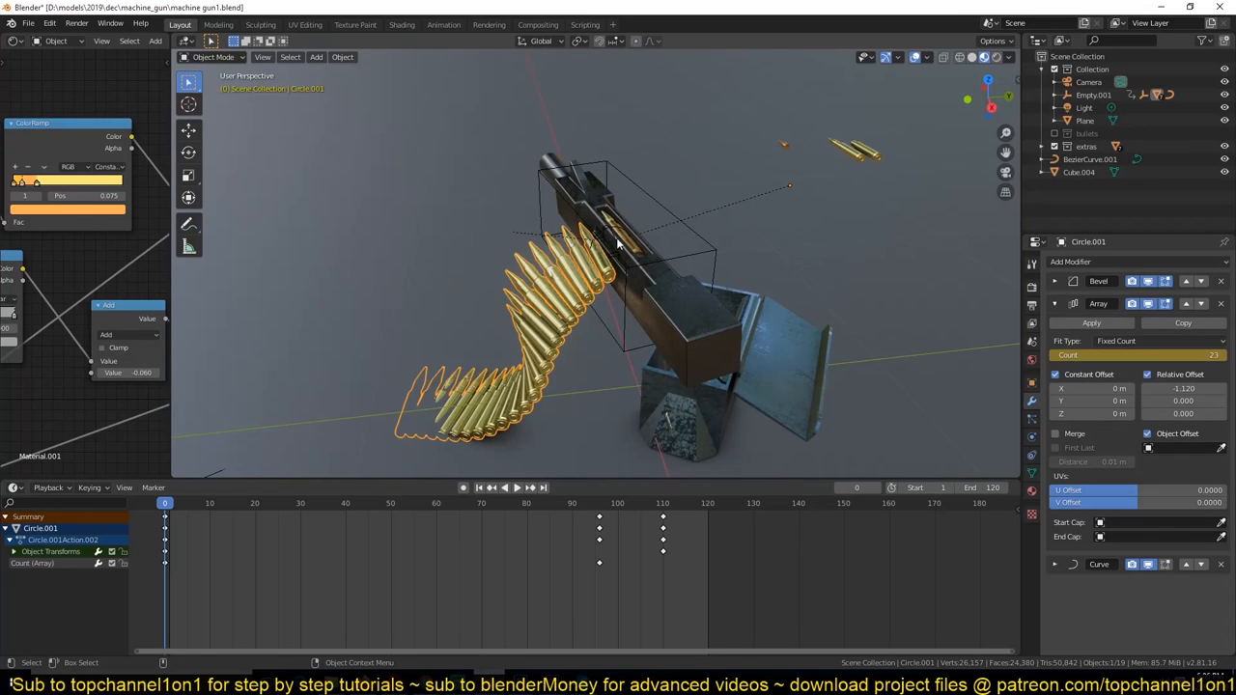
- Slide the belt along BezierCurve.001 to its end-frame pose and fill the curve with fit-count bullets
click(510, 487)
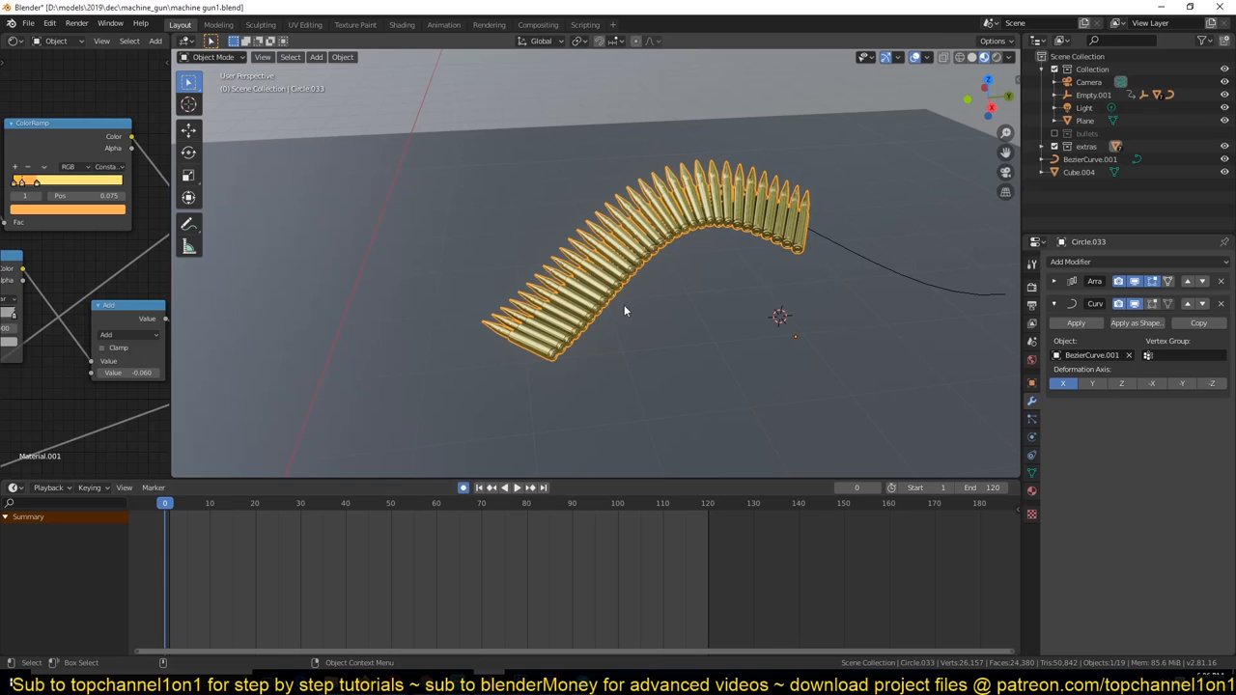
click(707, 502)
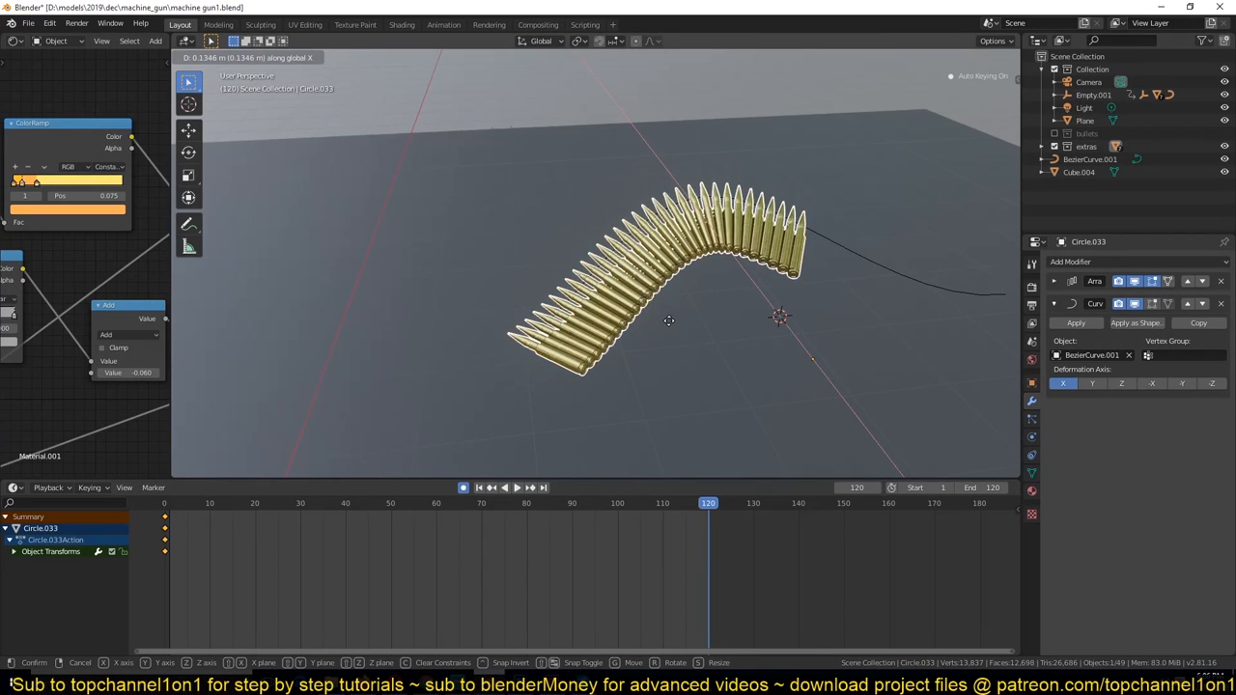
drag(668, 321, 863, 317)
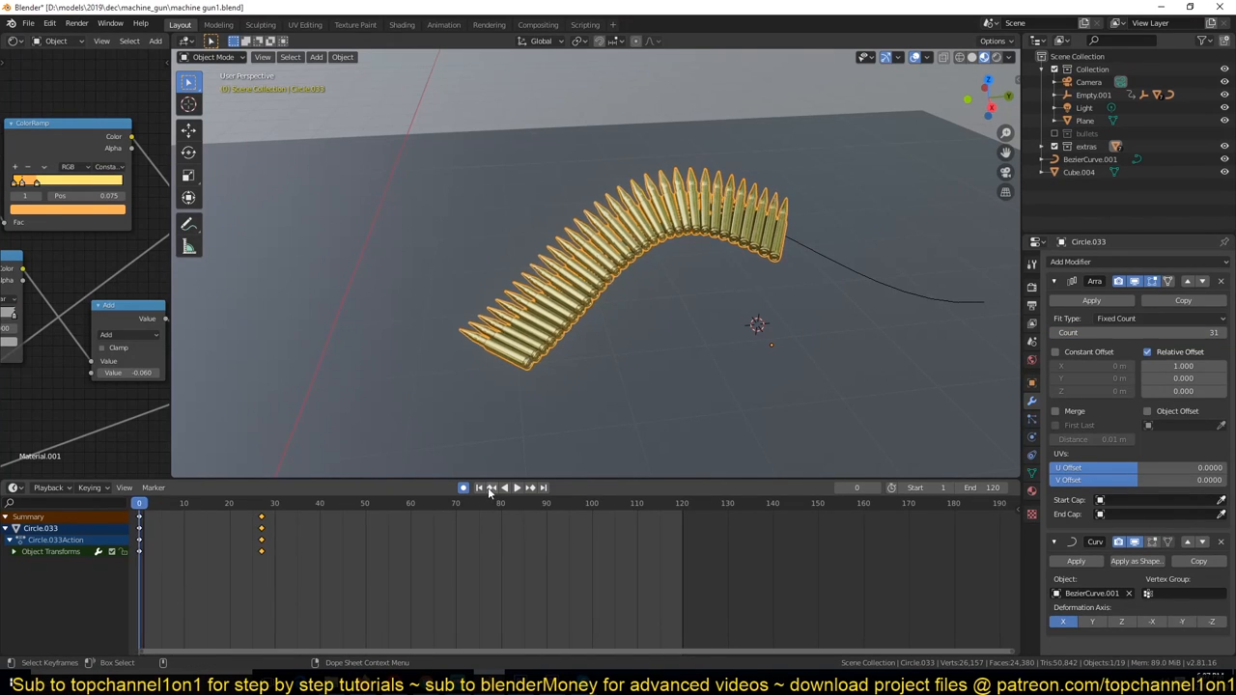
mouse_move(1120, 332)
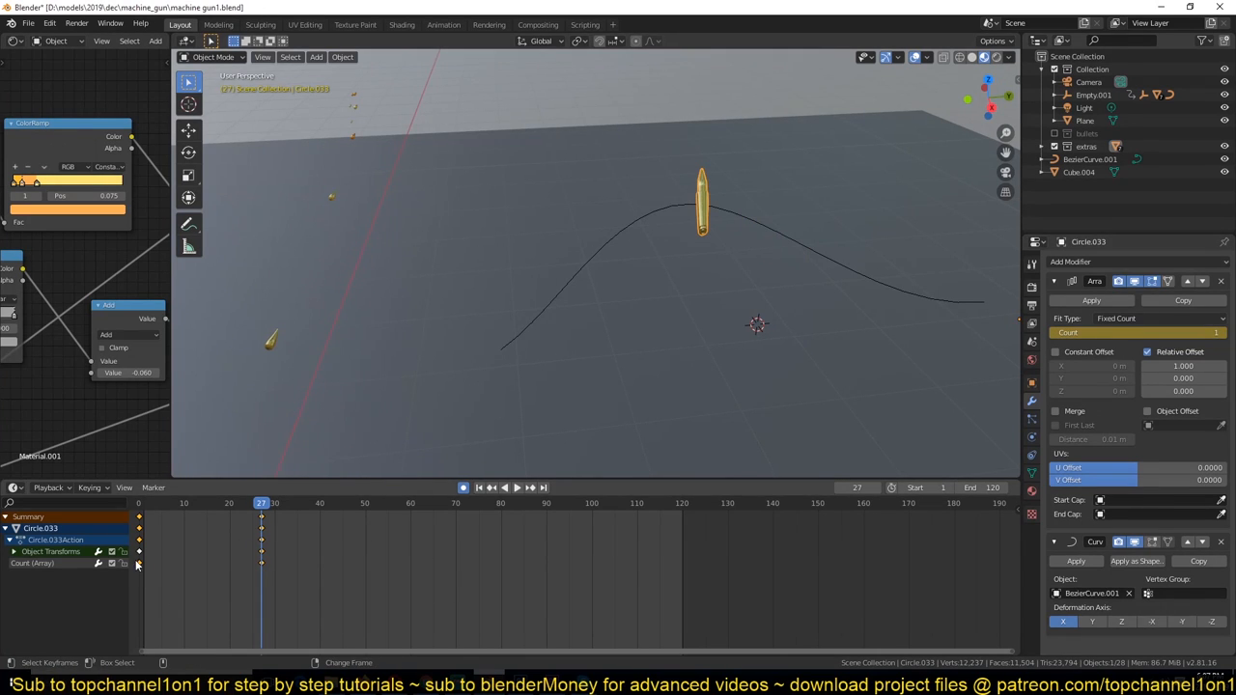
click(504, 486)
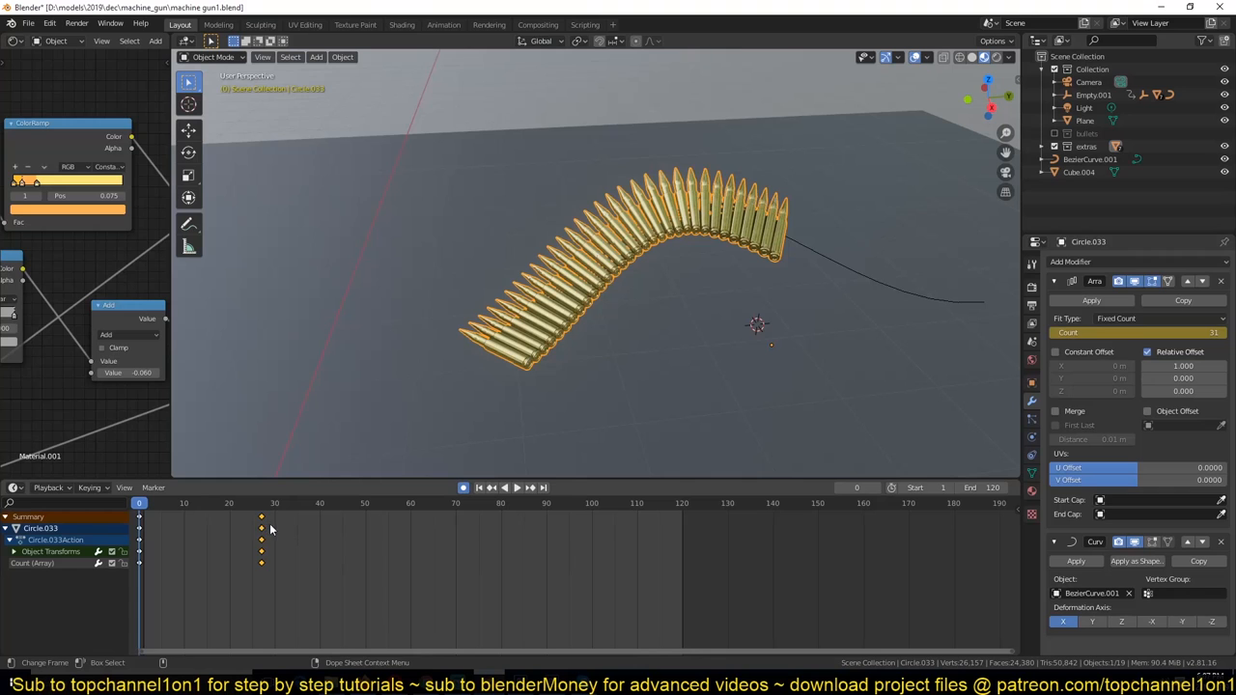
click(502, 487)
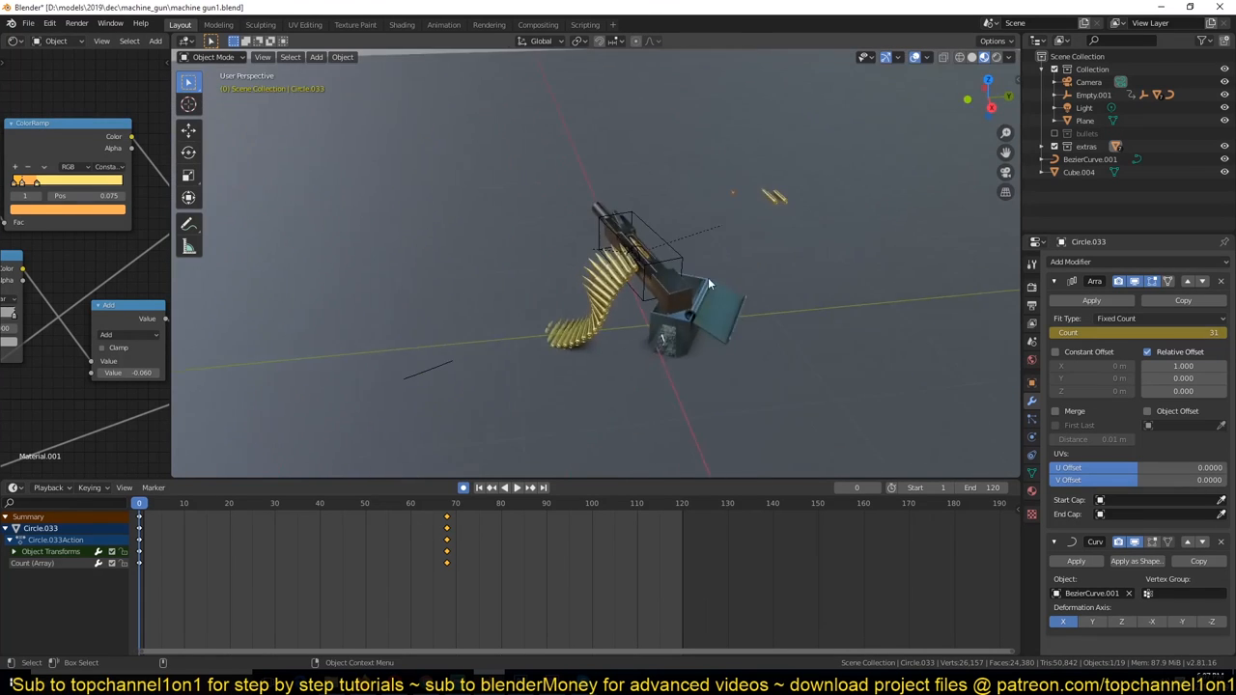
- Hook BezierCurve.001 to Empty.003 and review the gun Cube's location and rotation keyframes
click(510, 487)
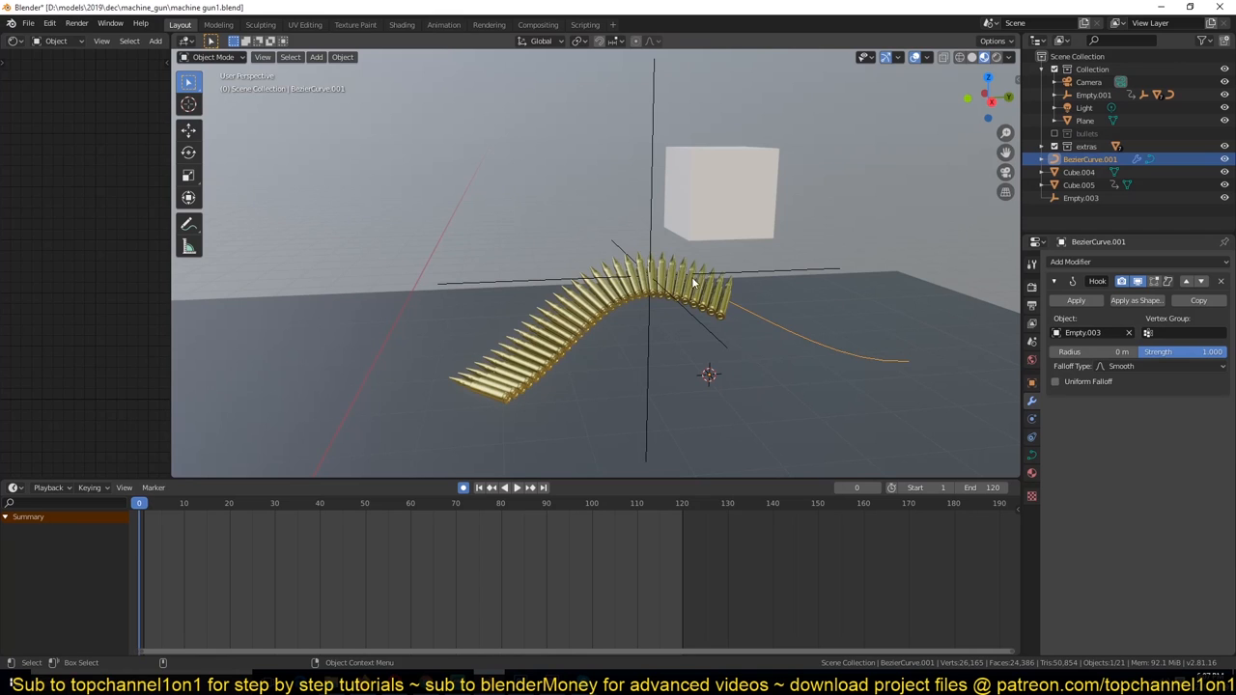
click(1081, 197)
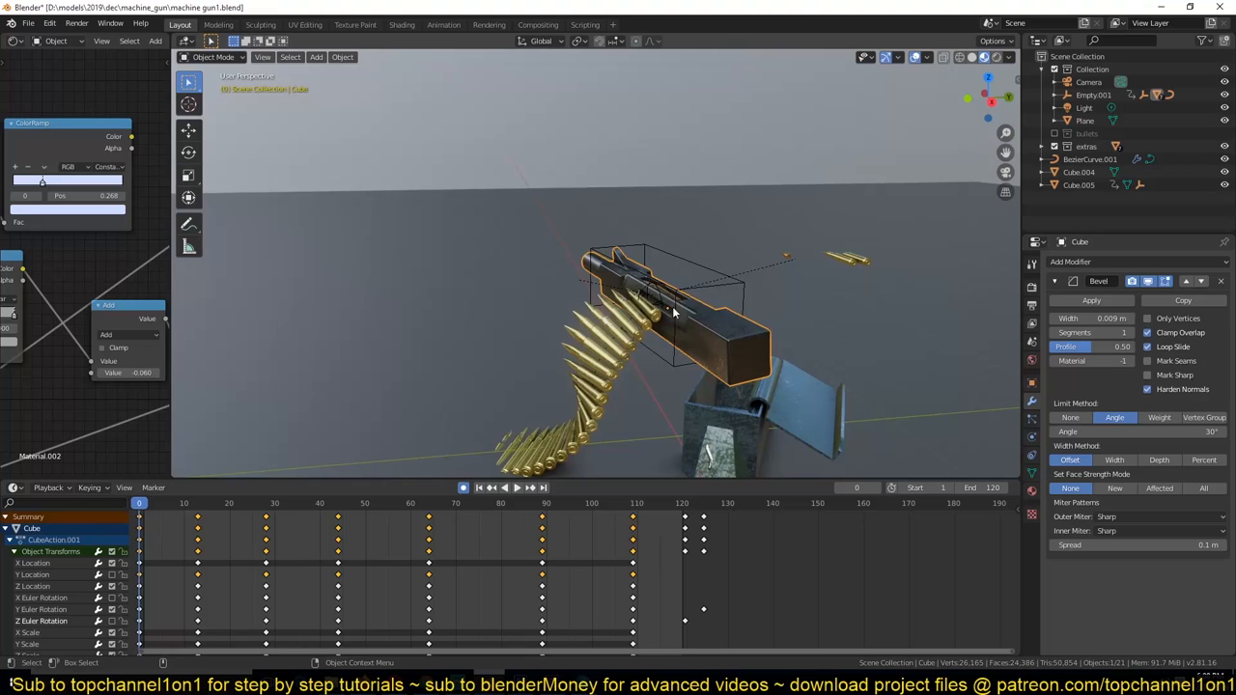
click(510, 487)
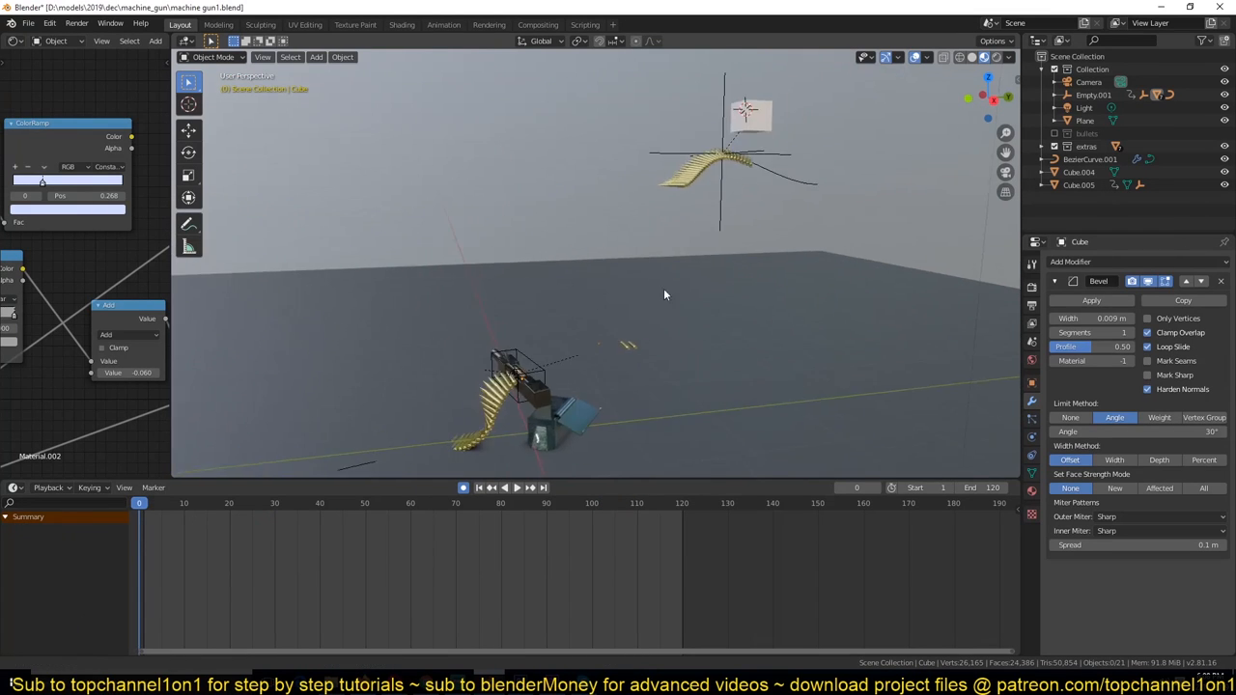
- Play the shell-ejection animation and bring up the Mesh primitives list with a shell selected
click(505, 487)
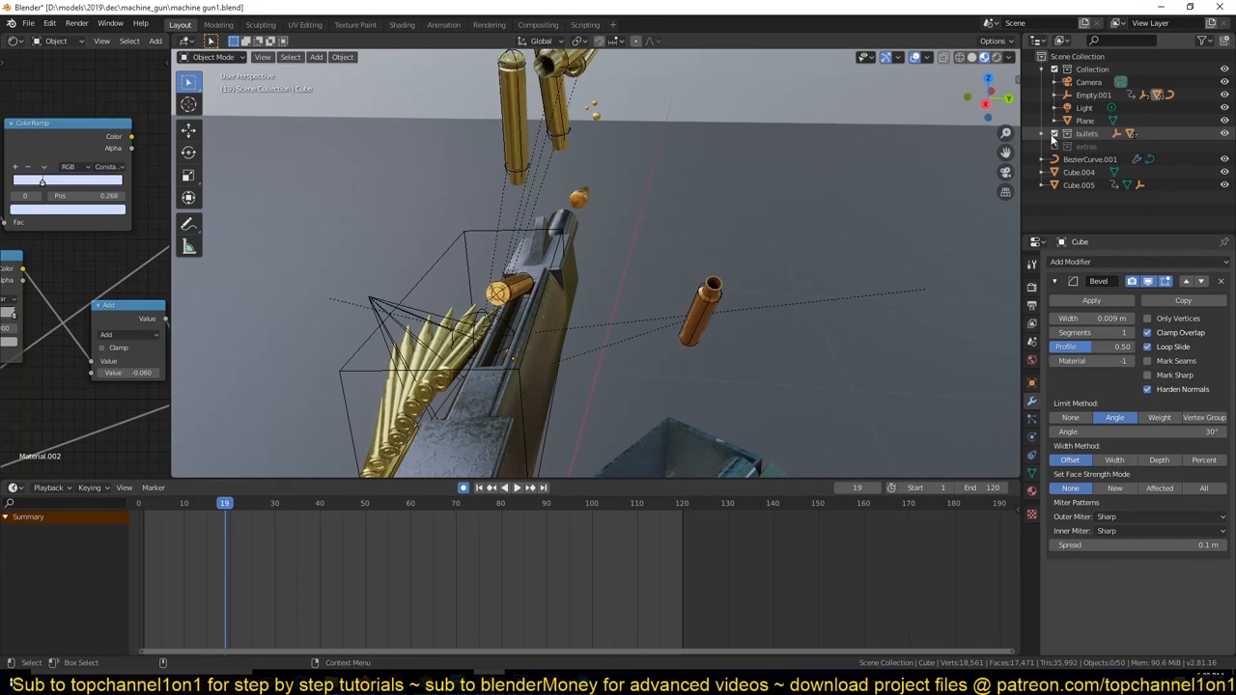
click(491, 487)
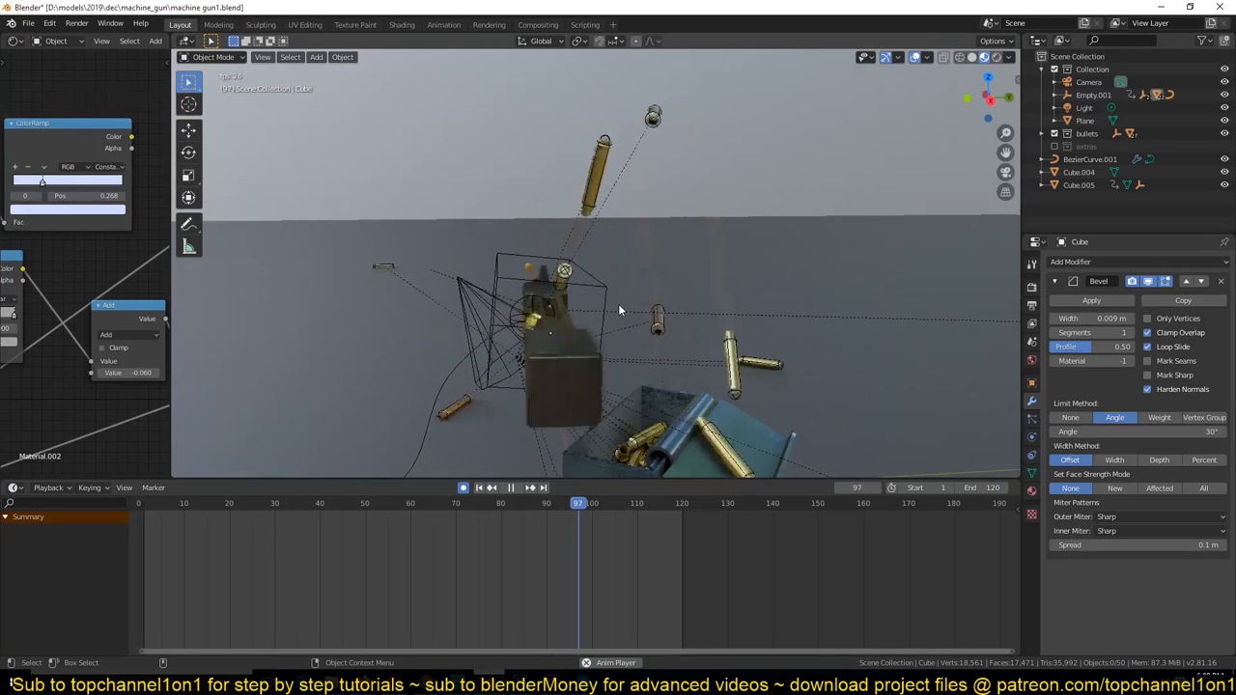
click(510, 486)
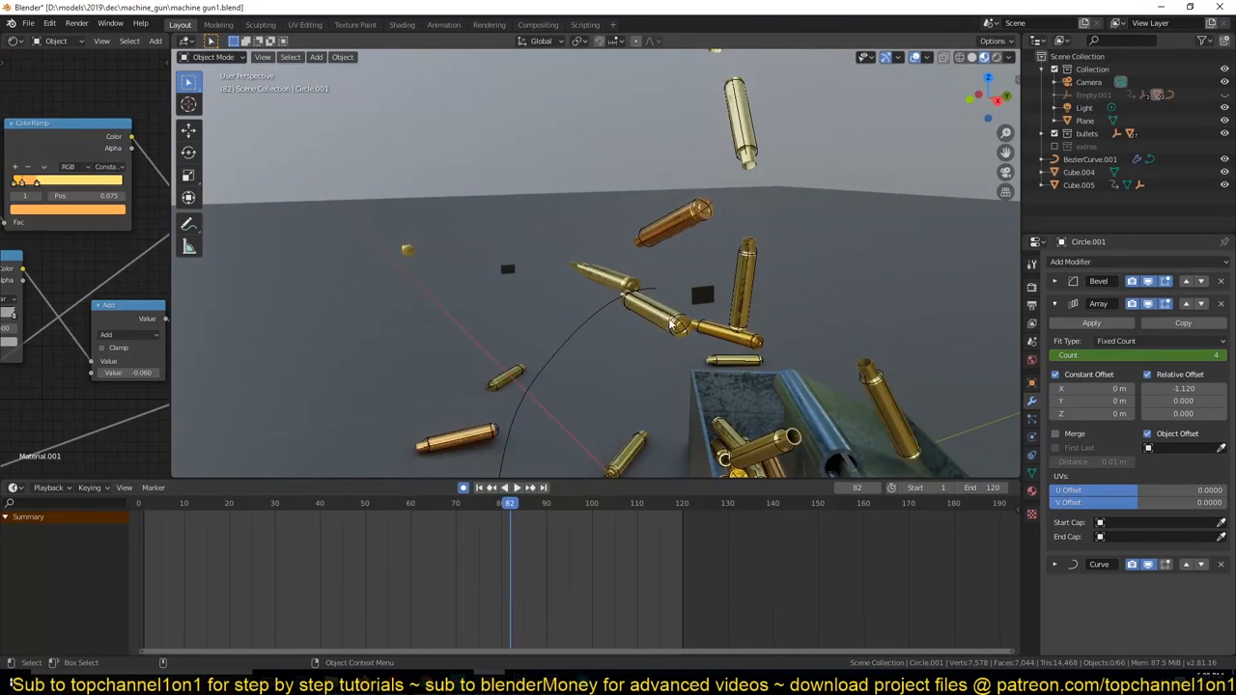
mouse_move(666, 352)
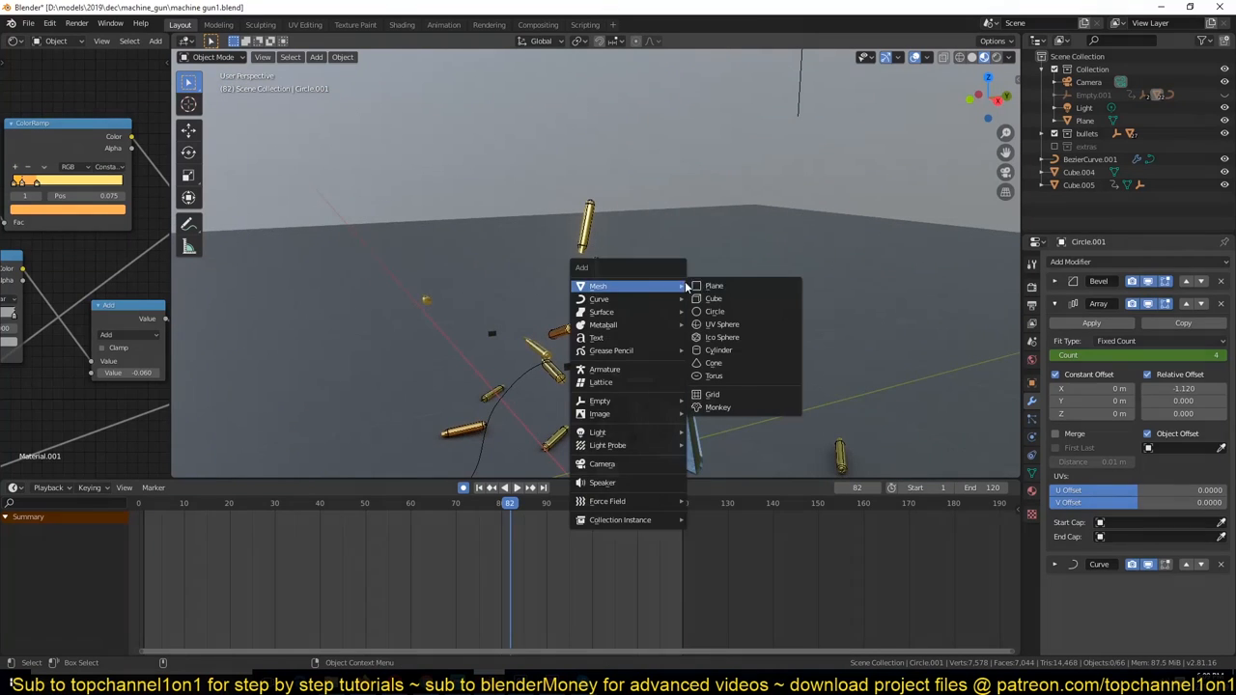
- Replay the shell ejection and isolate shell Circle.034 in local view
click(715, 286)
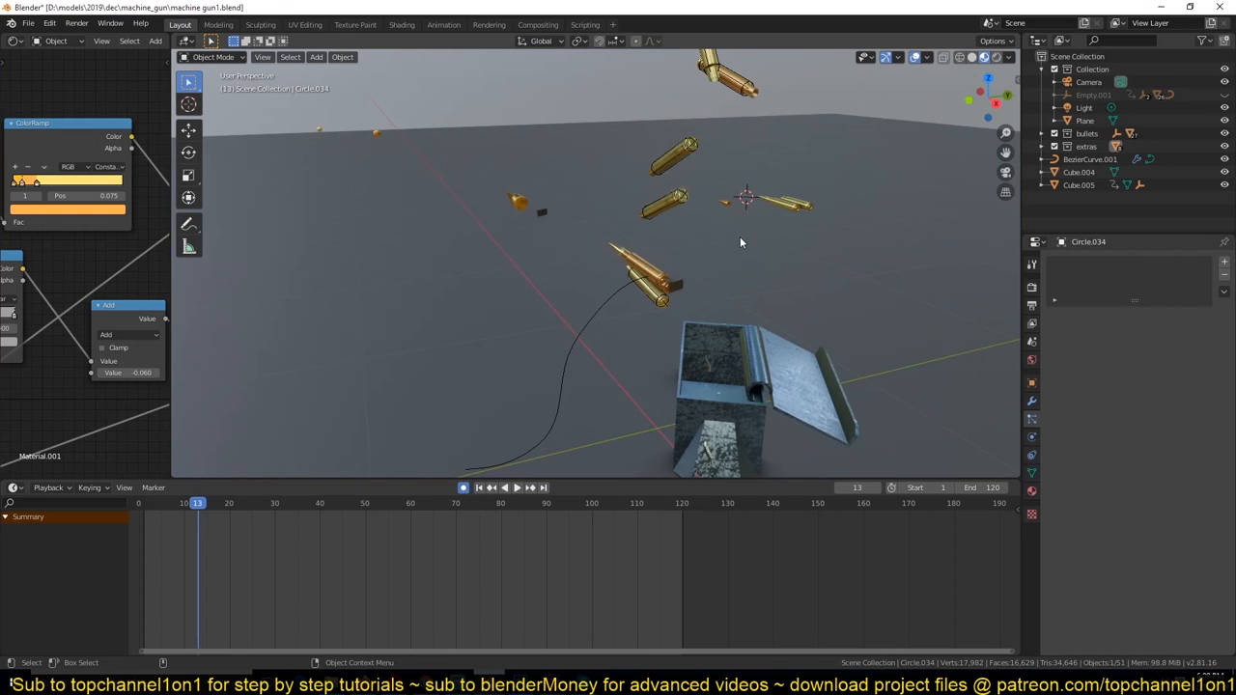
click(502, 487)
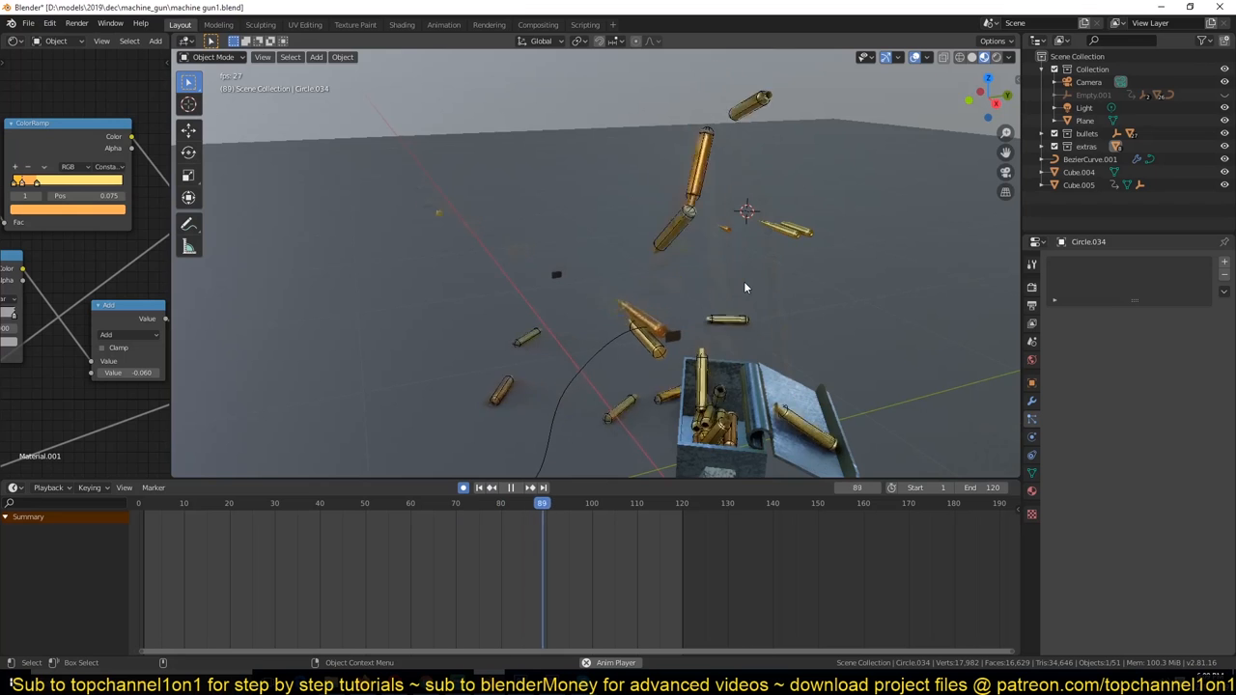
click(491, 487)
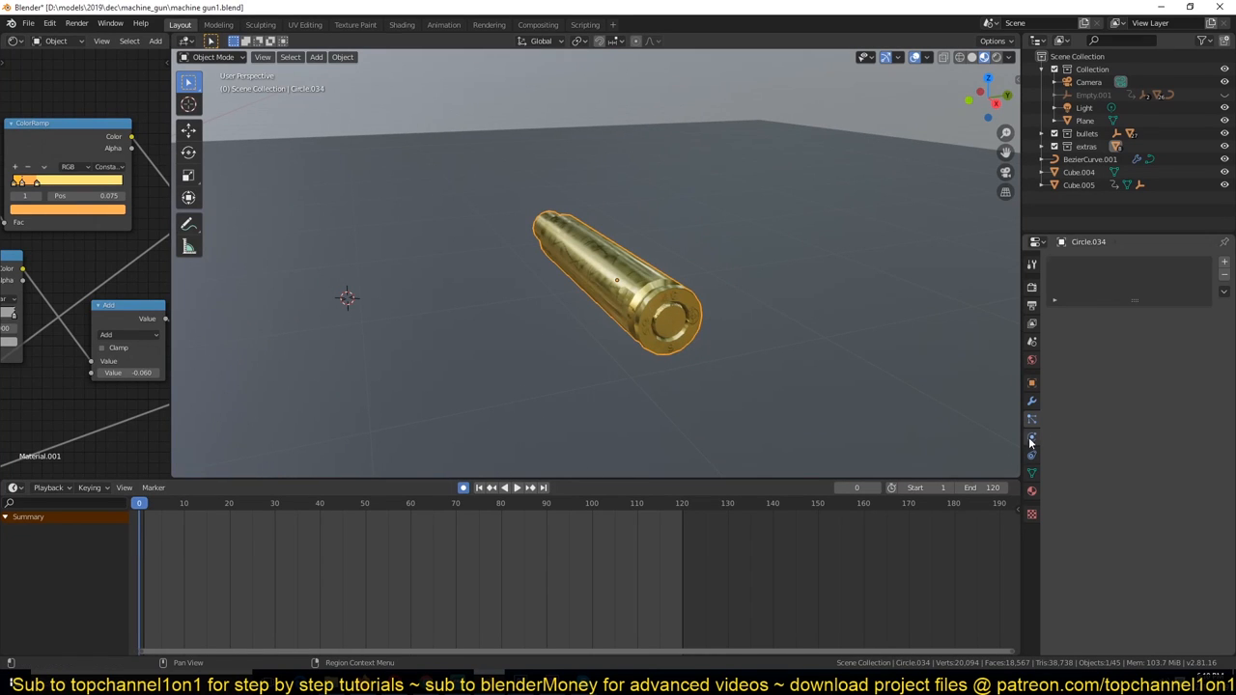
- Make shell Circle.034 an Active rigid body with Animated ticked and keyframed
click(1031, 436)
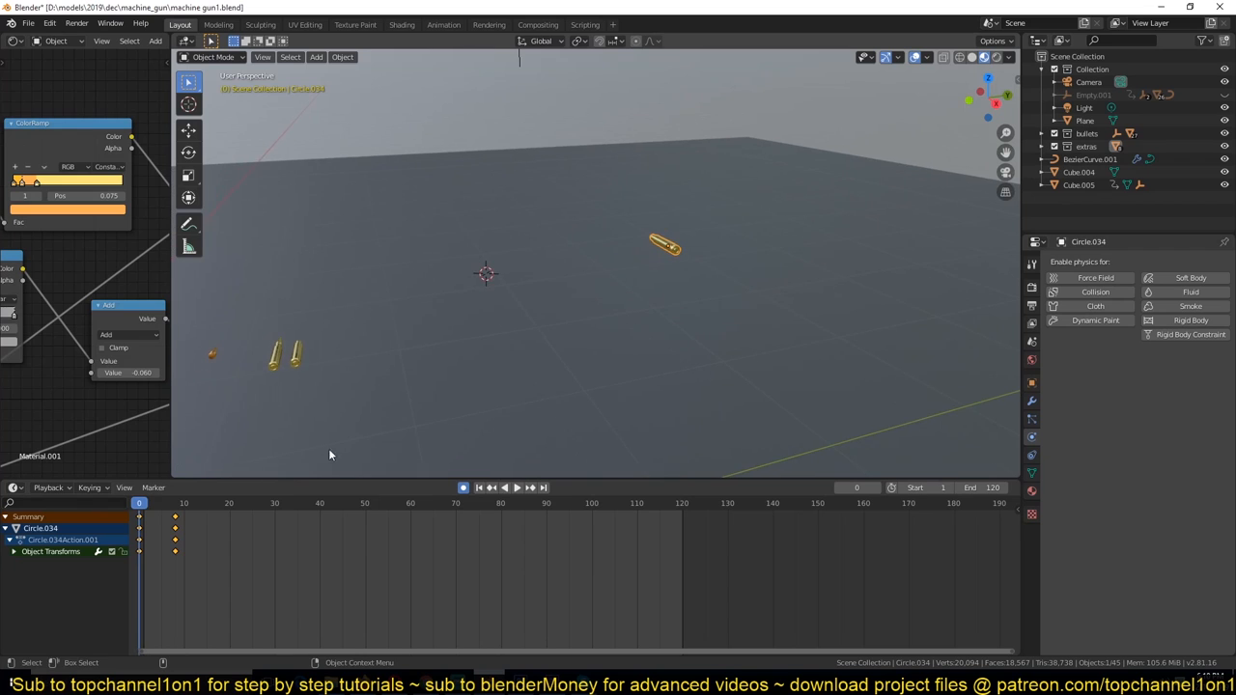
click(491, 487)
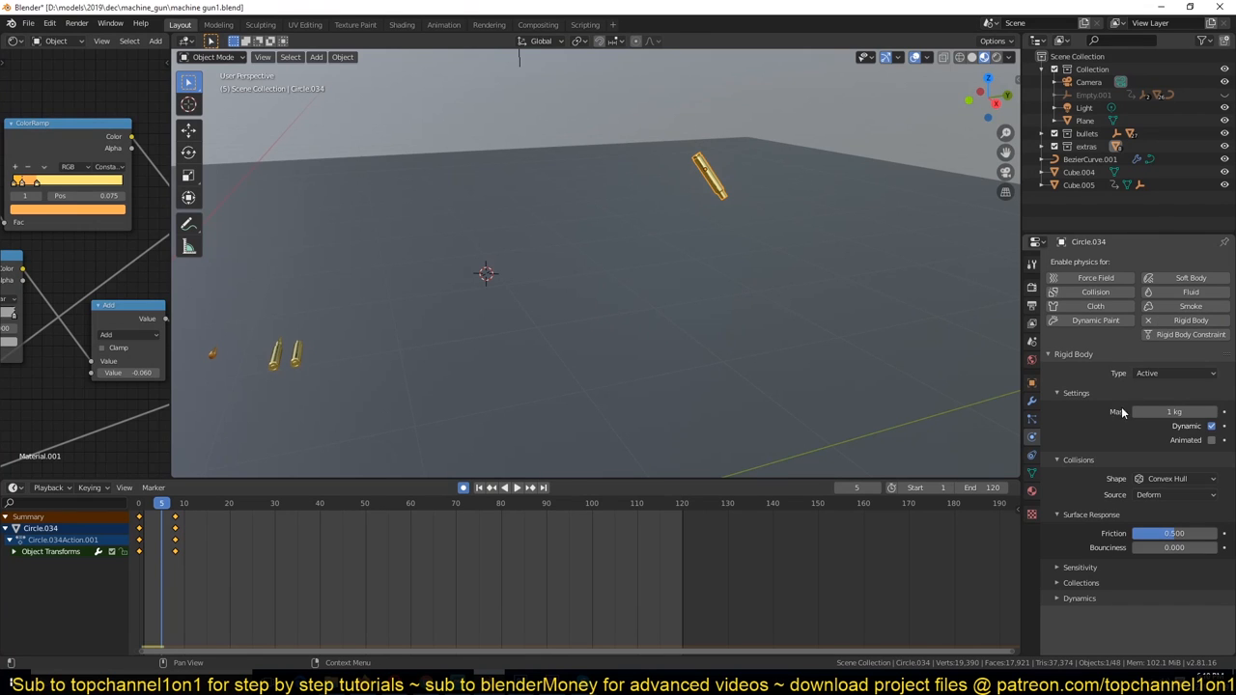
click(1211, 440)
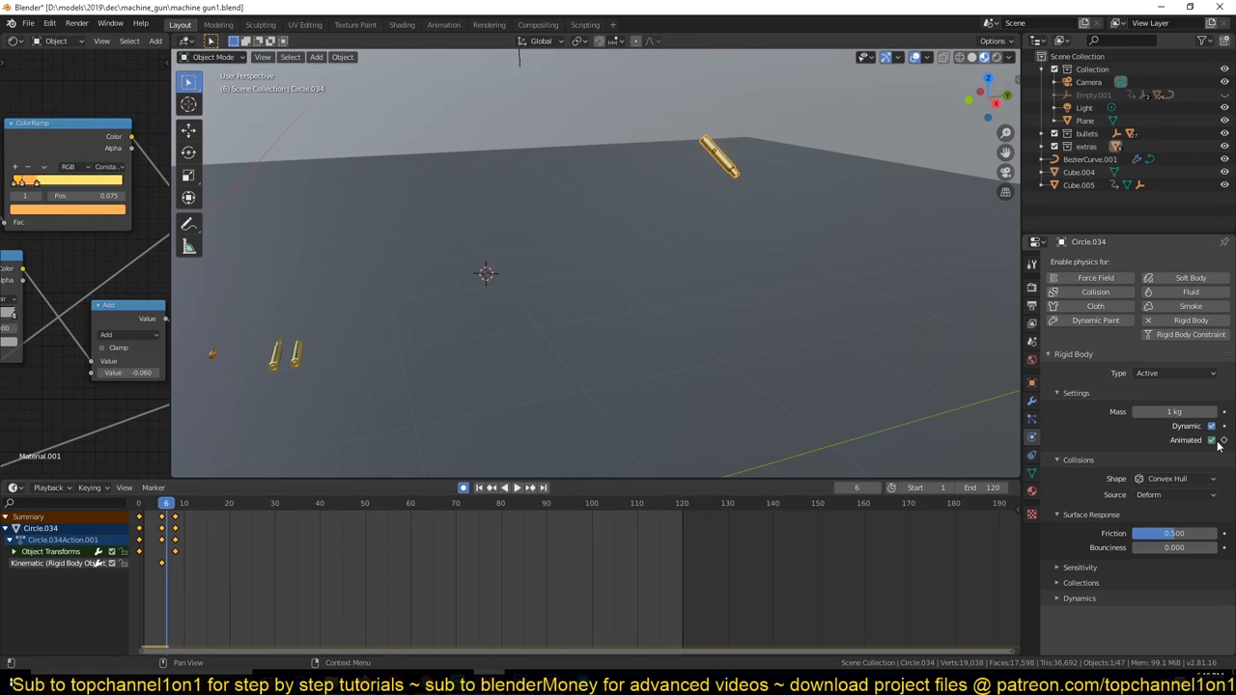
click(1213, 441)
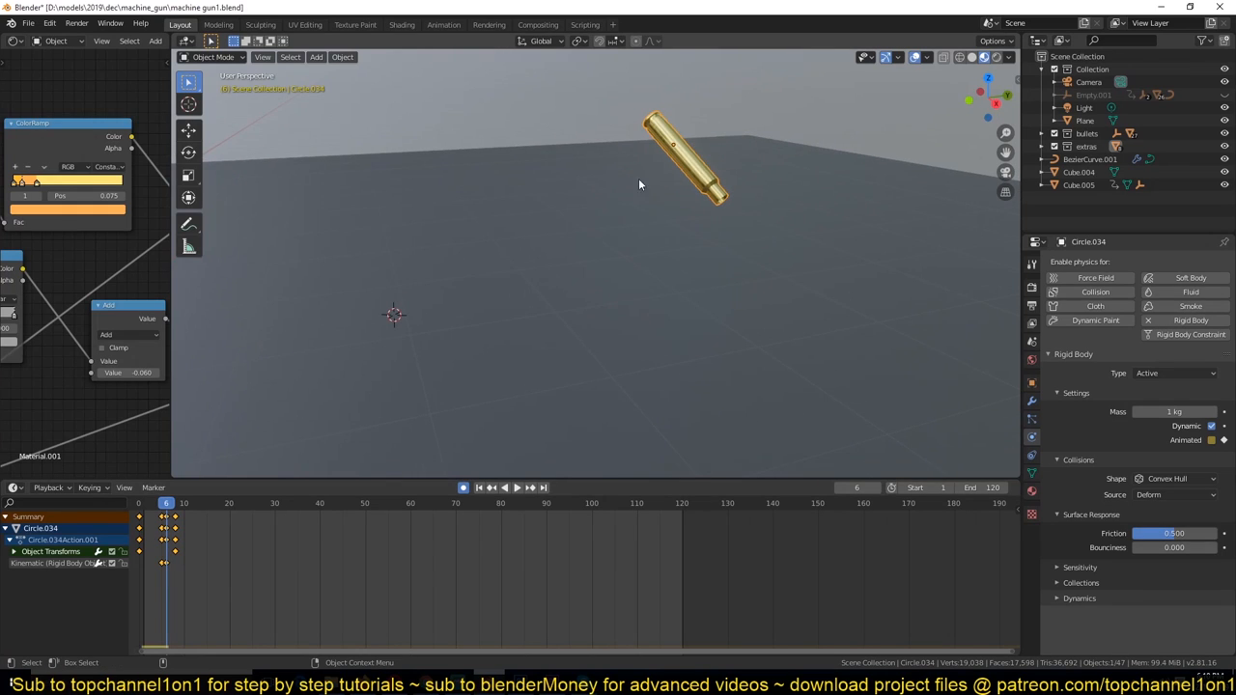
mouse_move(537, 199)
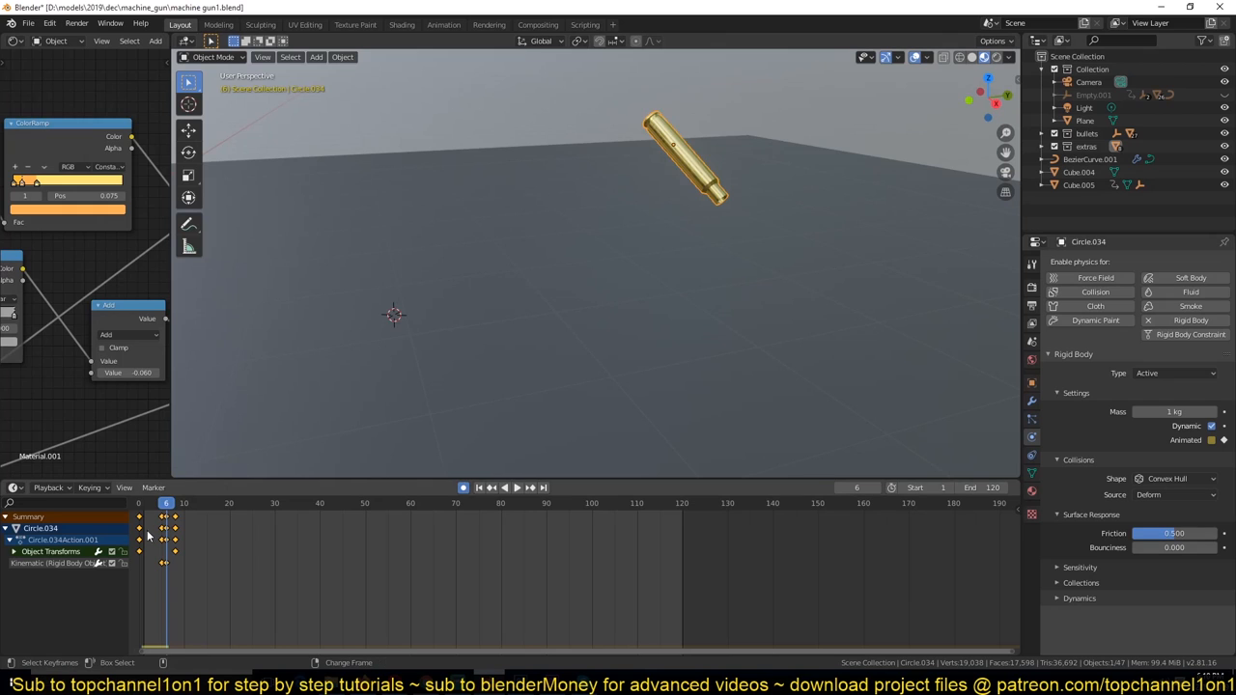
click(516, 487)
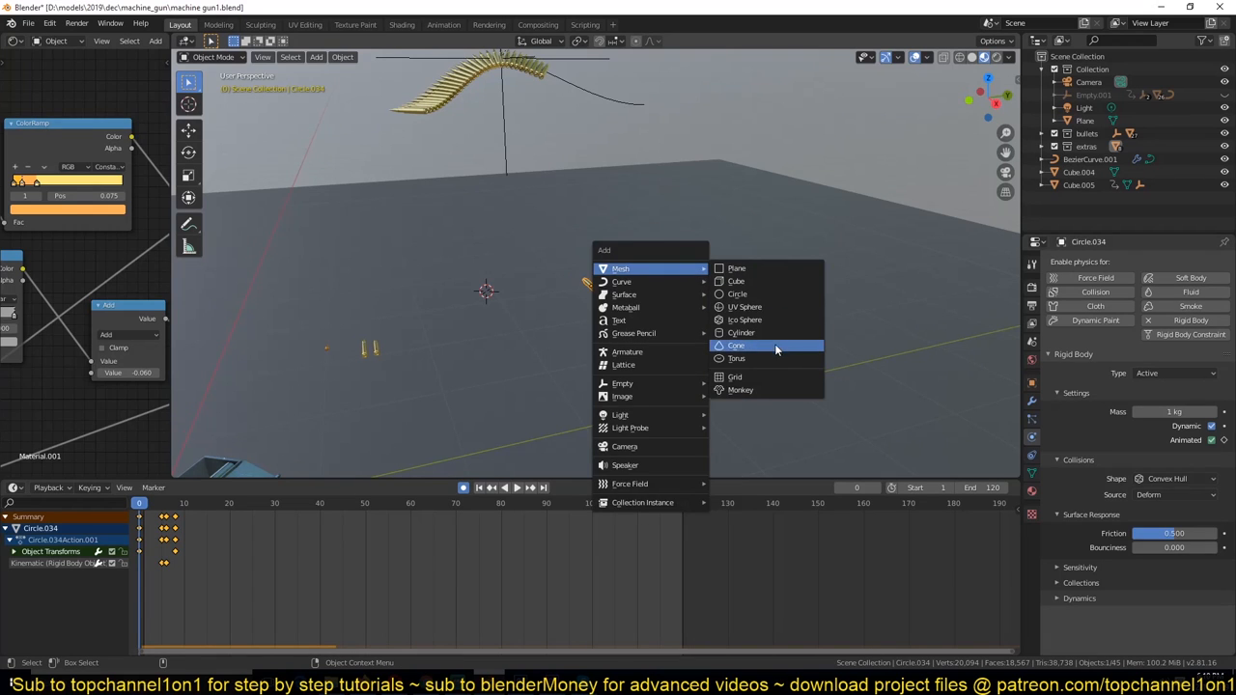
click(738, 358)
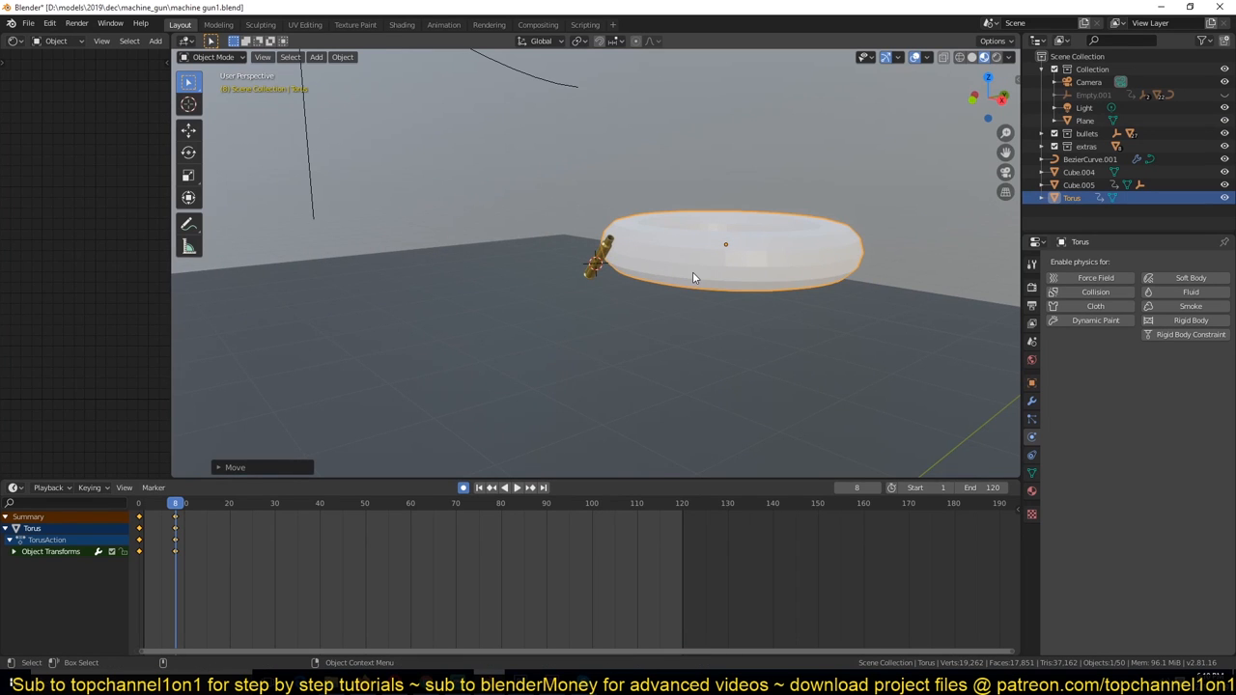
drag(696, 280, 656, 306)
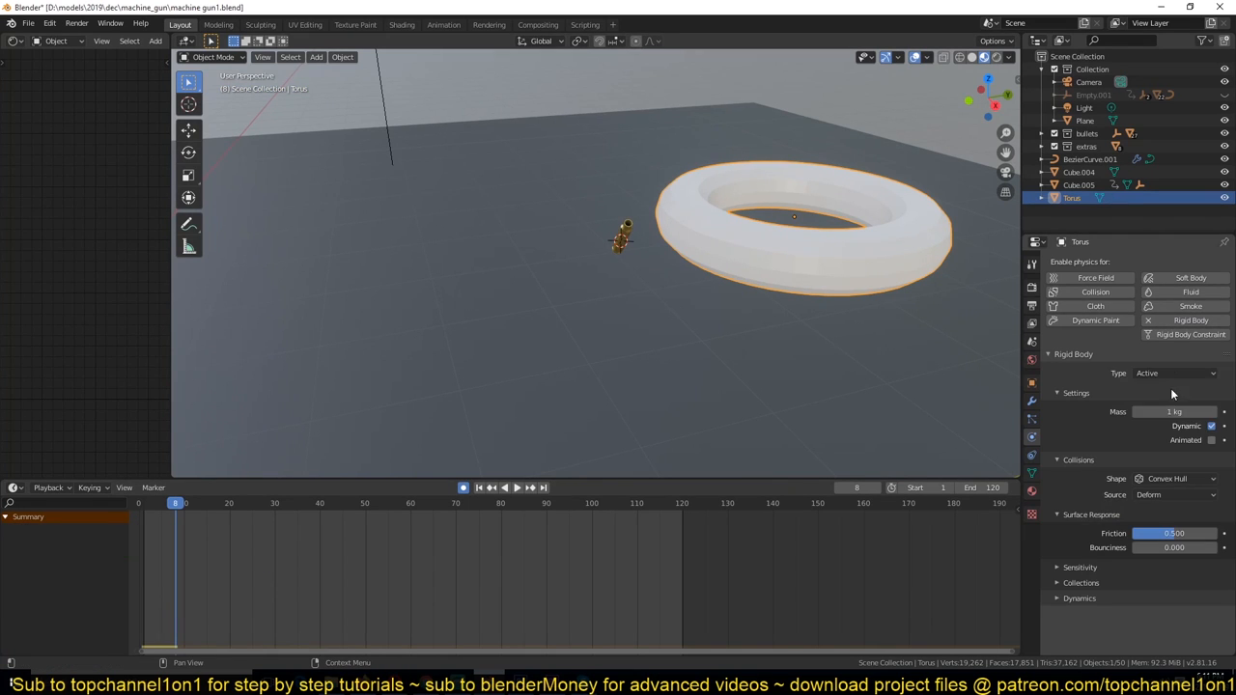
click(1174, 373)
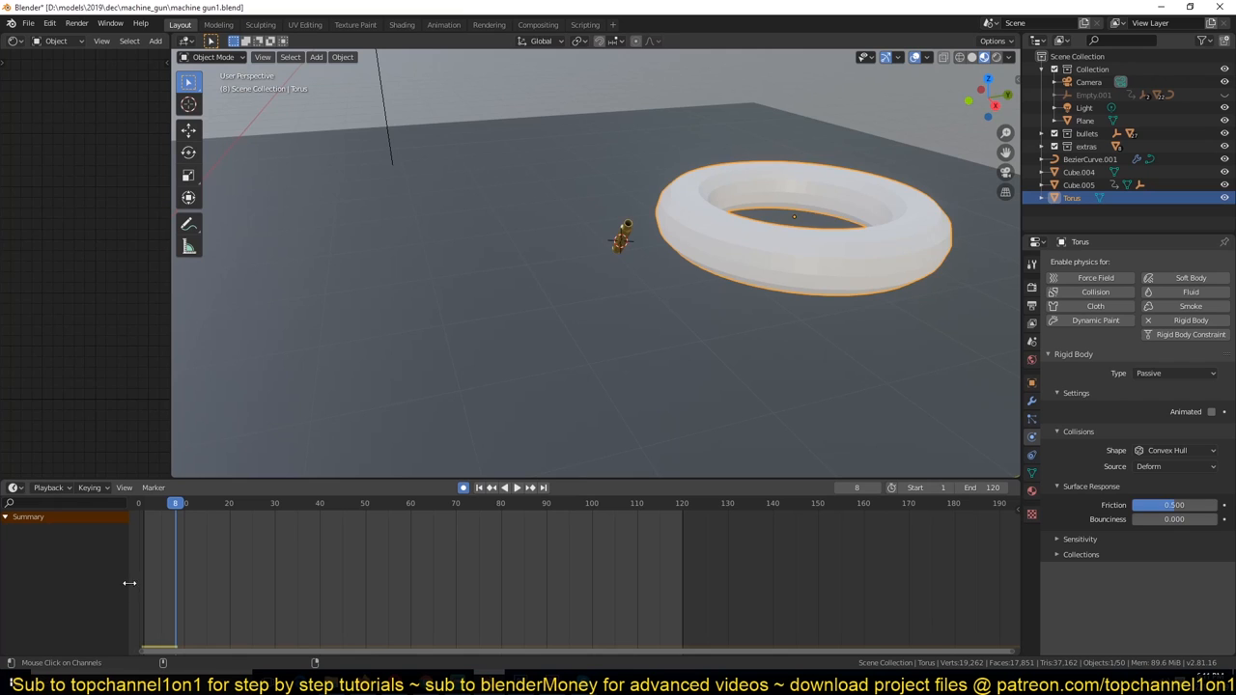
click(502, 487)
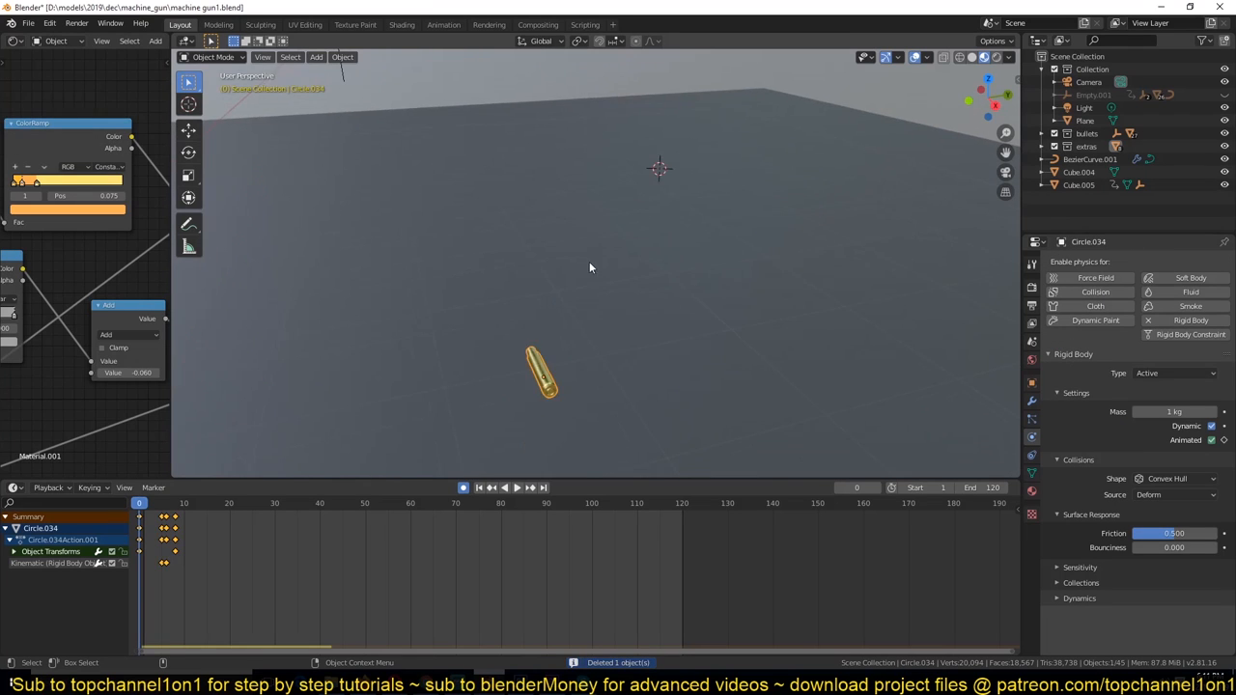
- Play the animation to review the shells flying out of the gun
click(510, 487)
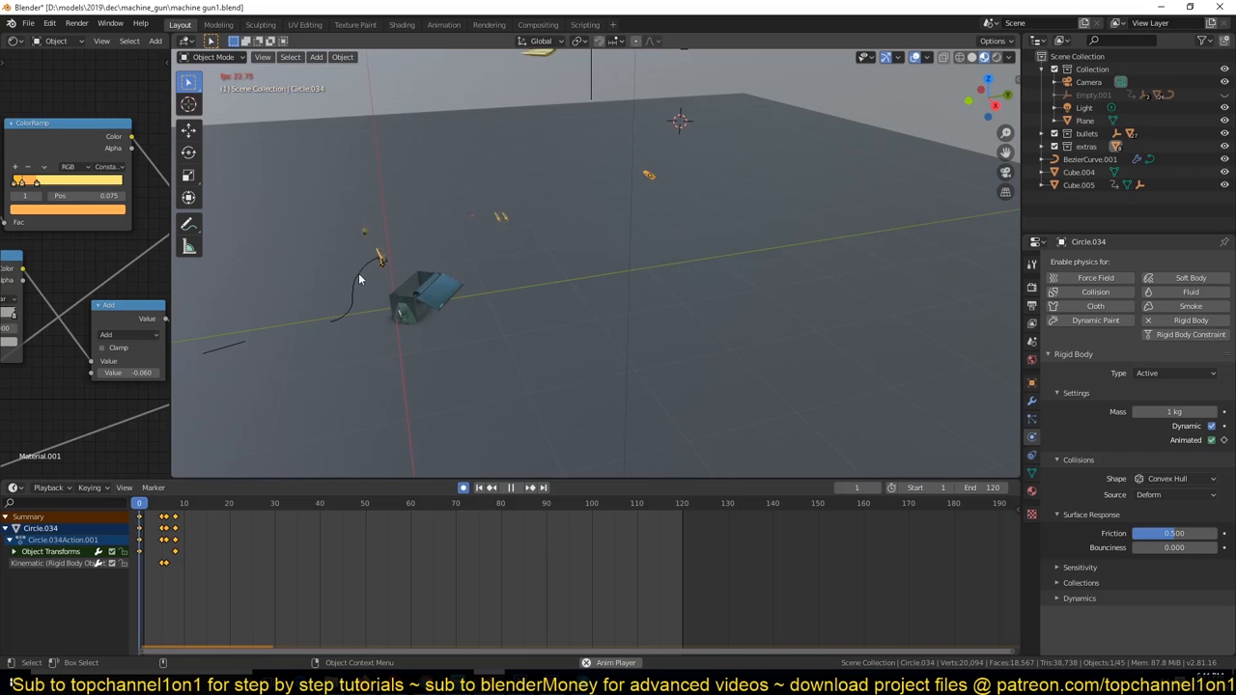
click(491, 486)
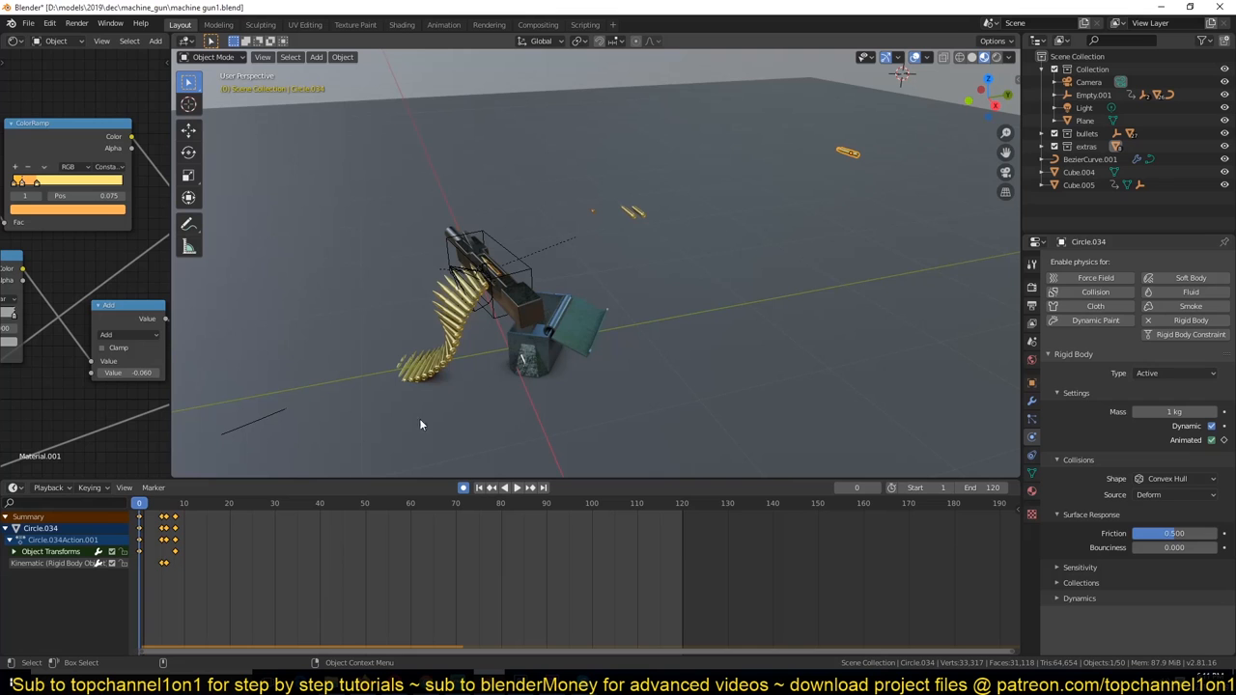
mouse_move(510, 317)
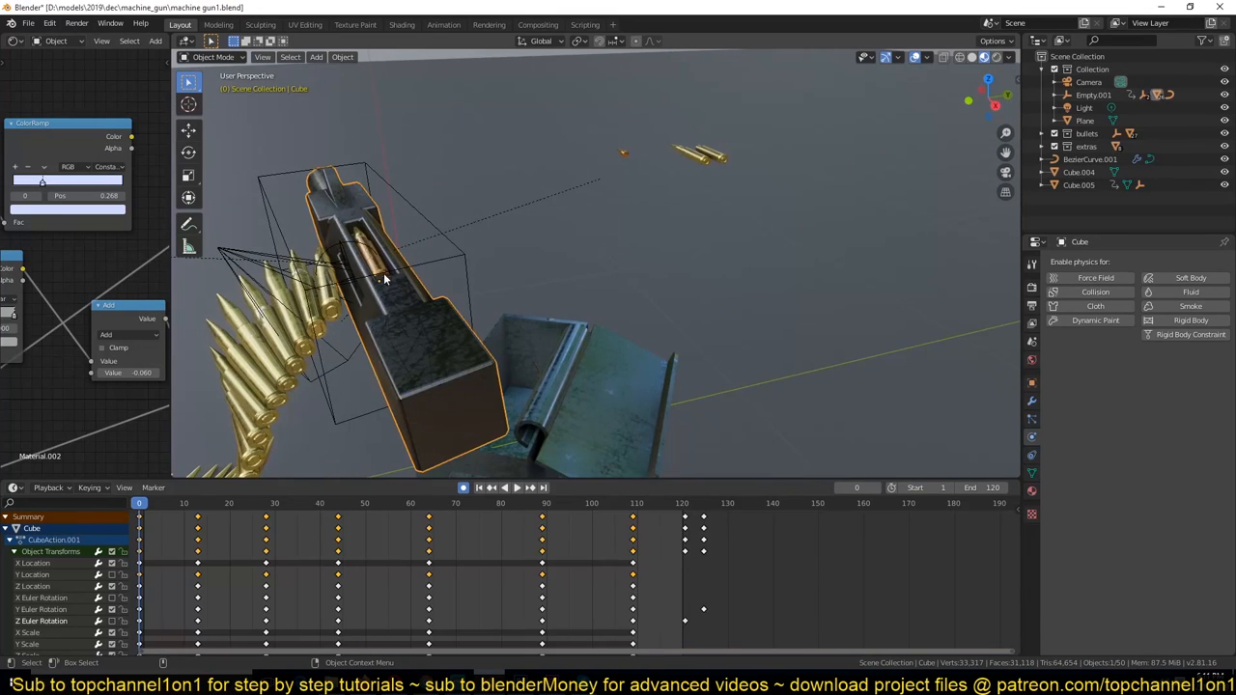
click(502, 487)
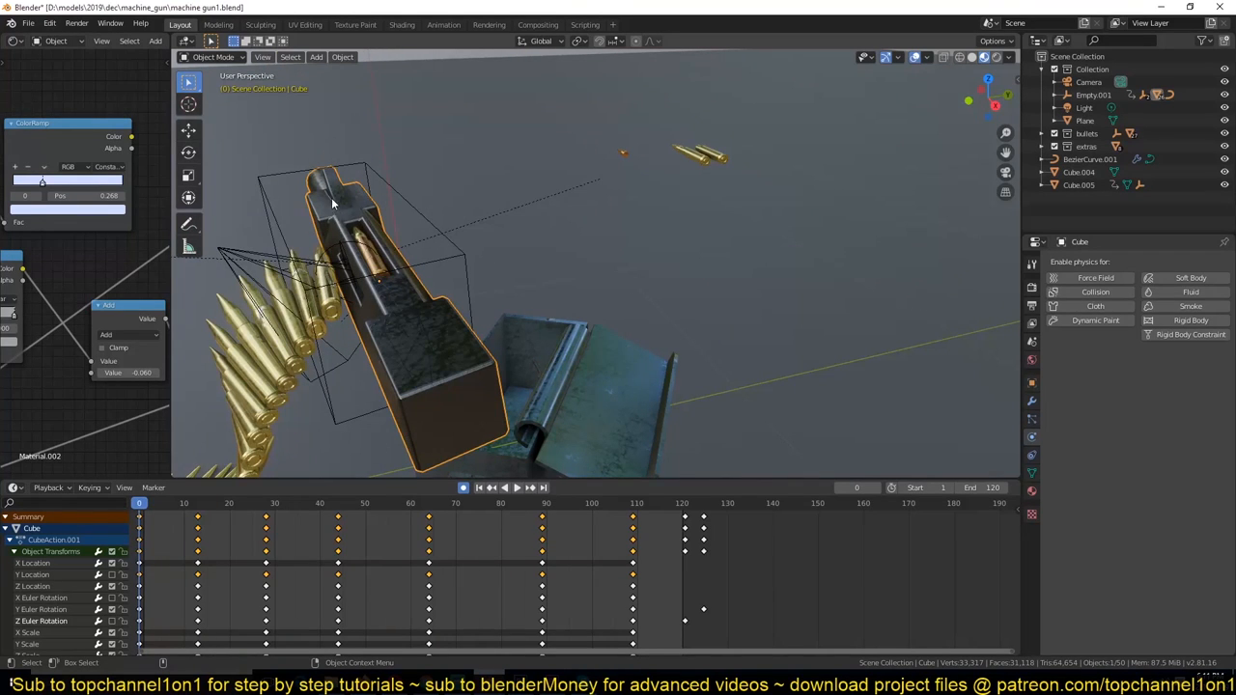
click(501, 487)
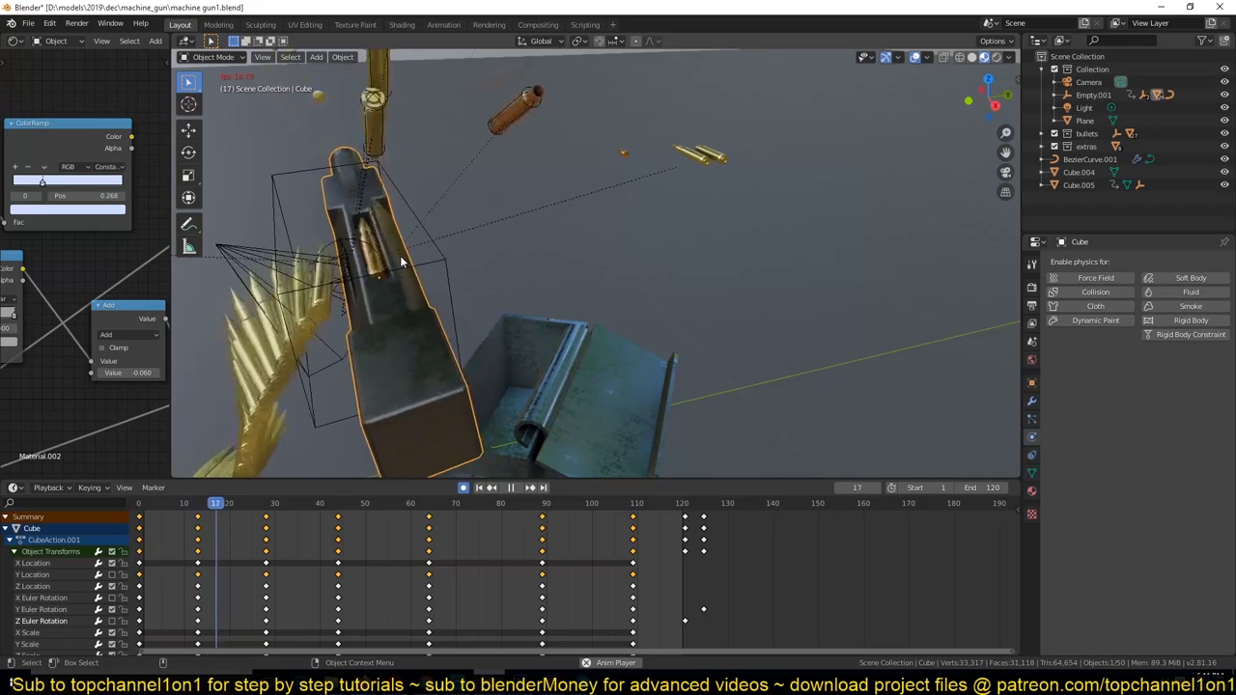
click(506, 487)
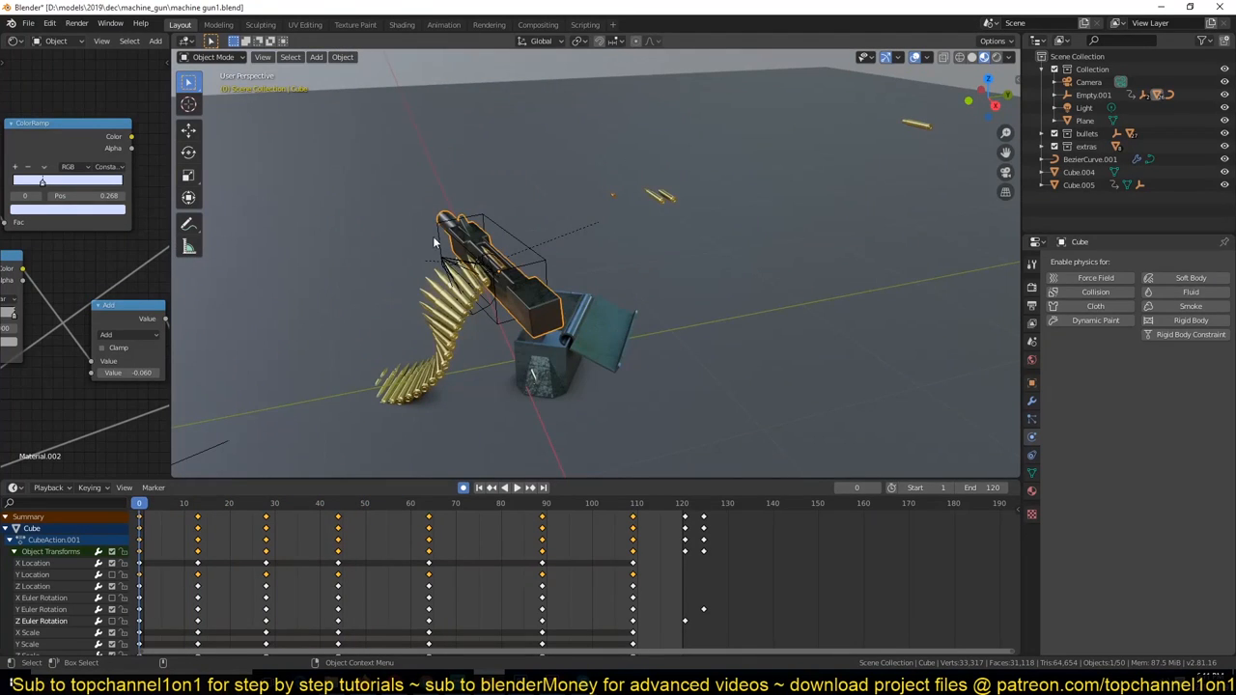
click(506, 487)
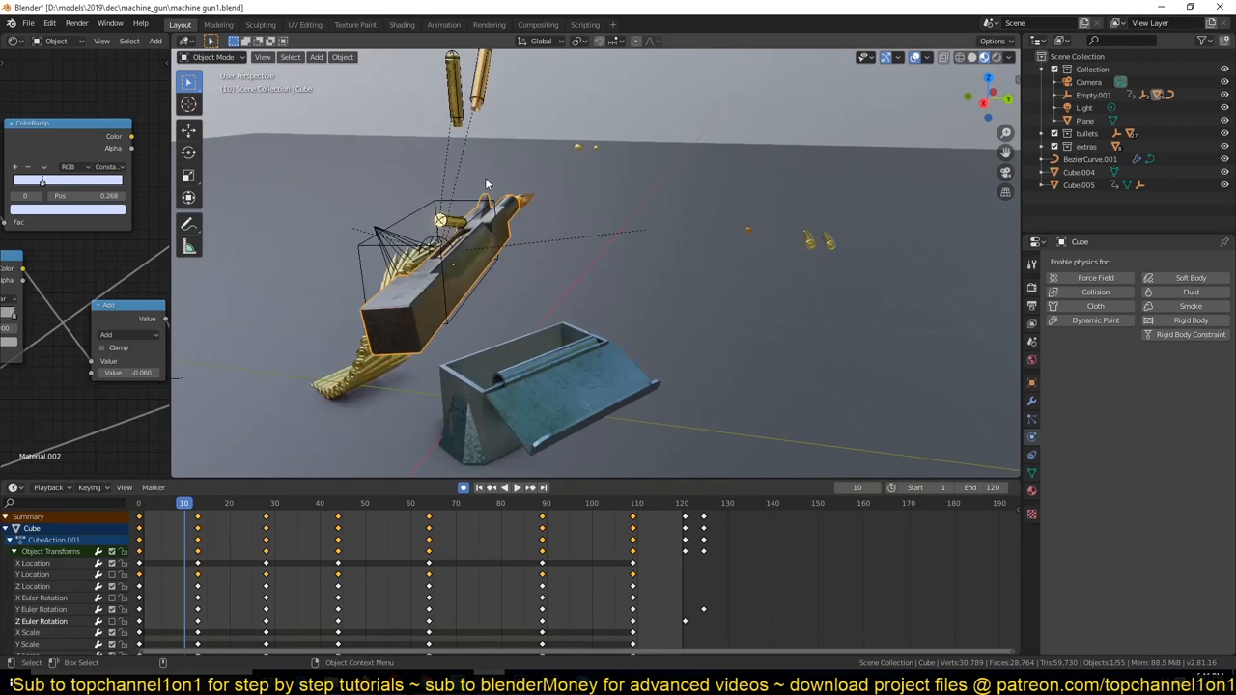
- Select shell Circle.034 in the Outliner and isolate it in local view
click(240, 502)
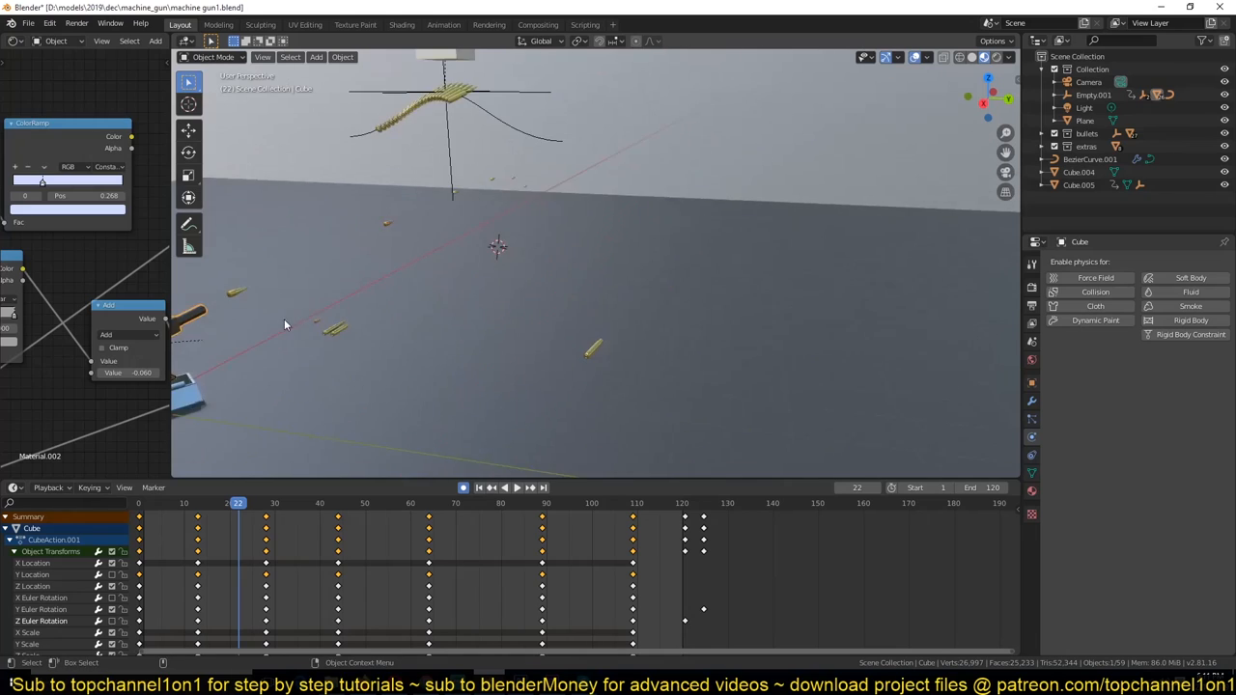
click(498, 486)
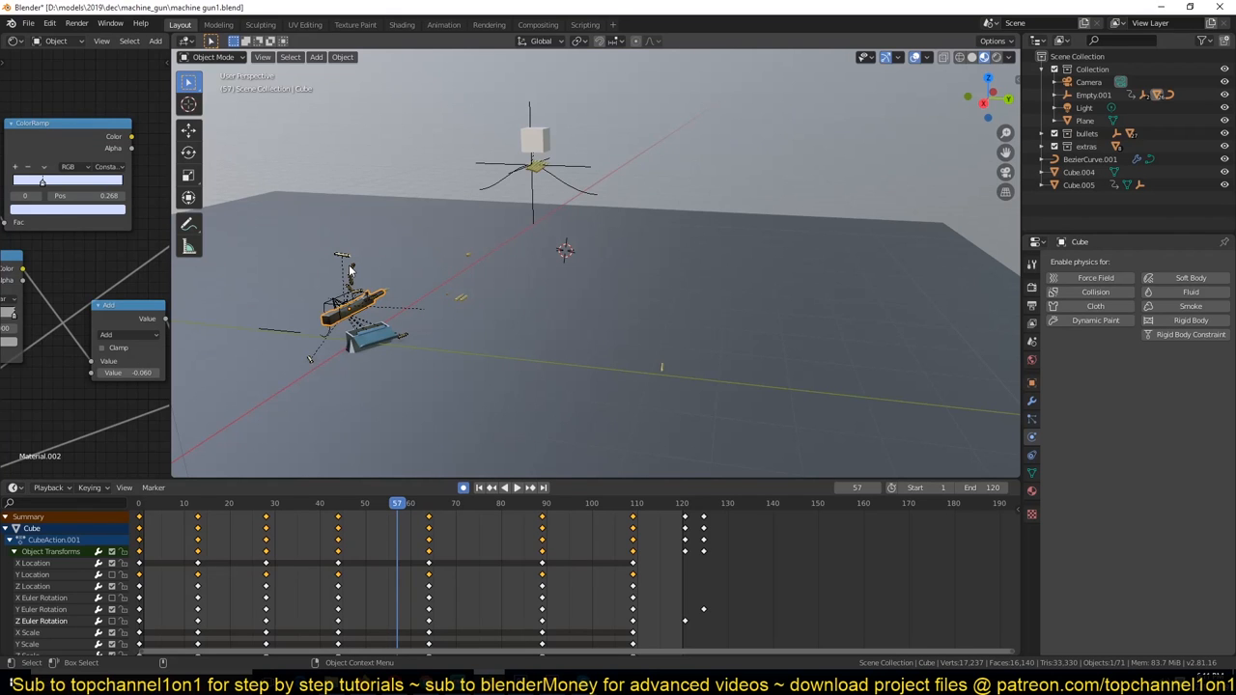
click(1086, 119)
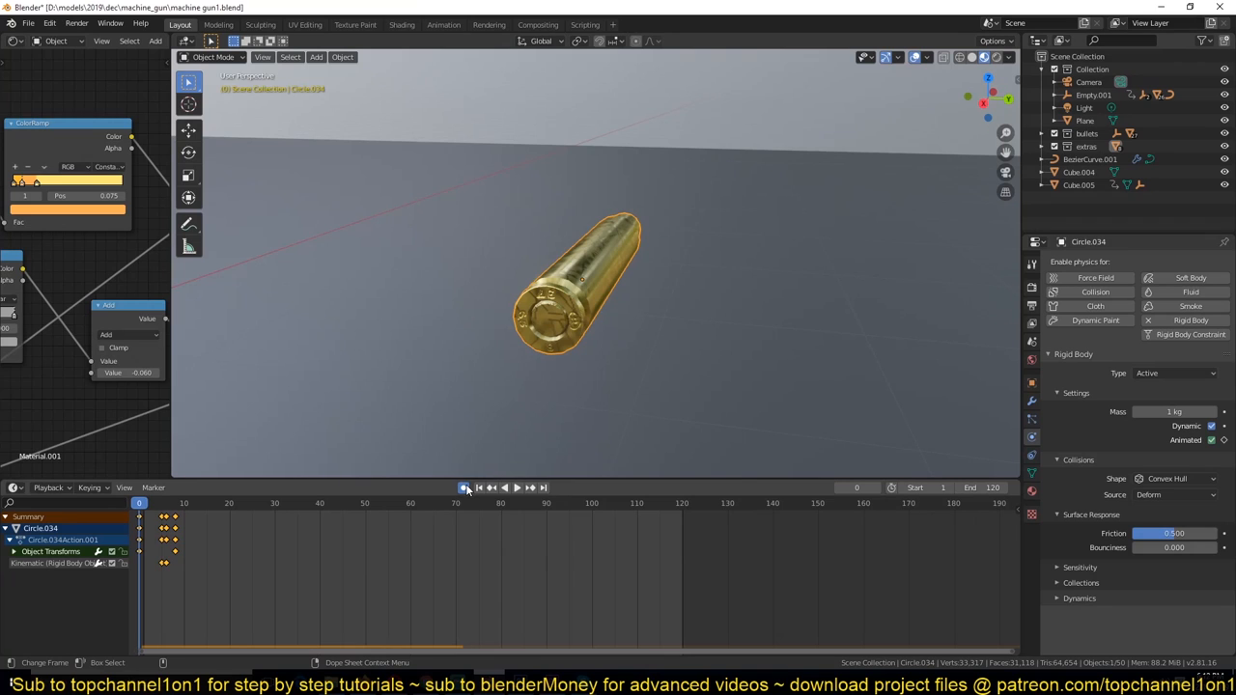
- Duplicate the shell into nine copies, Circle.034 to Circle.042, keeping their rigid-body keyframes
click(464, 487)
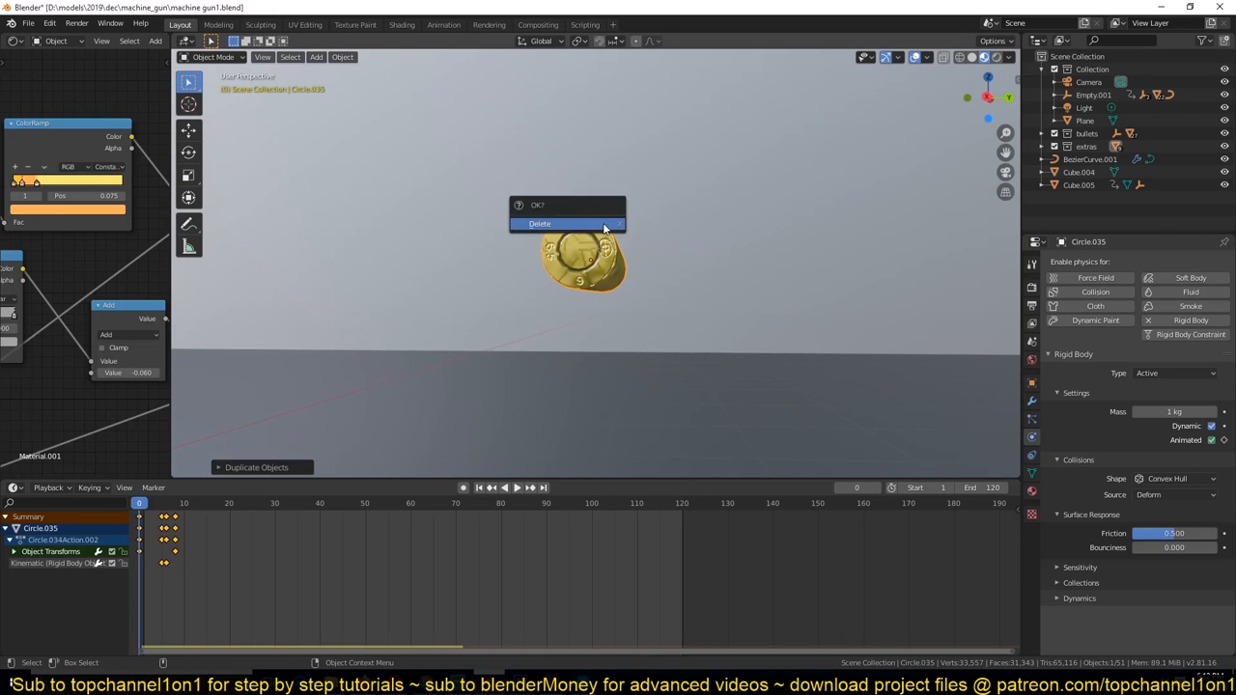
click(539, 224)
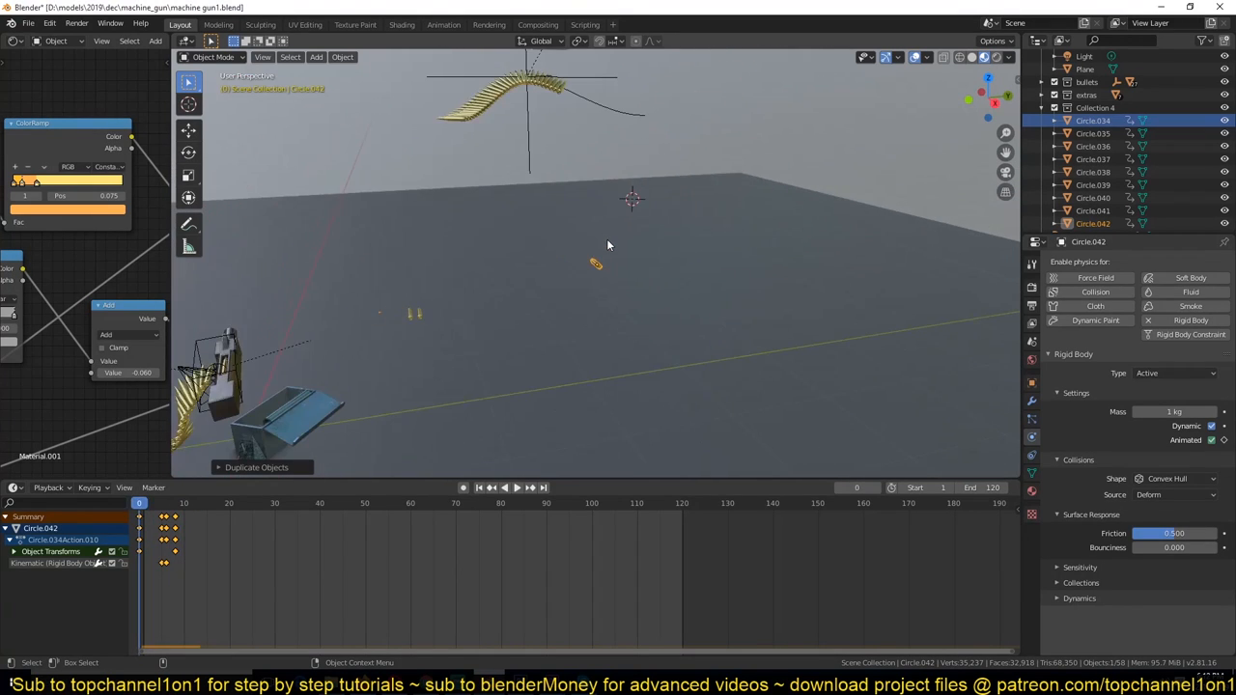
click(510, 487)
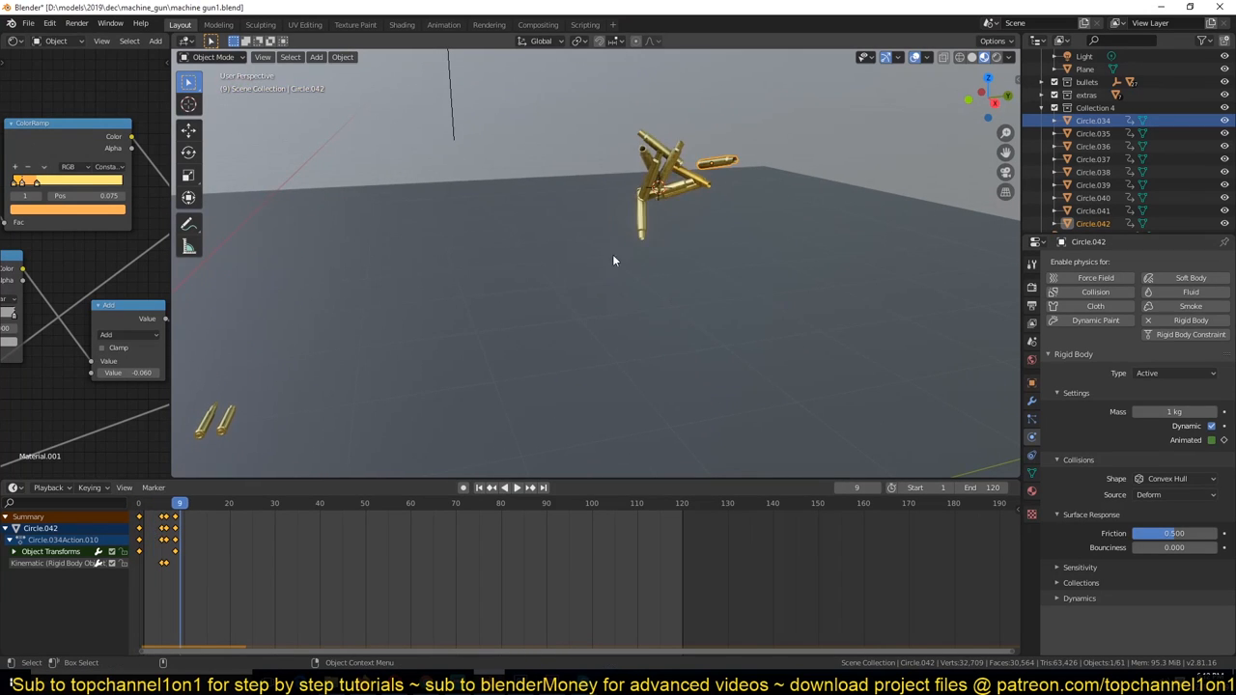
click(516, 487)
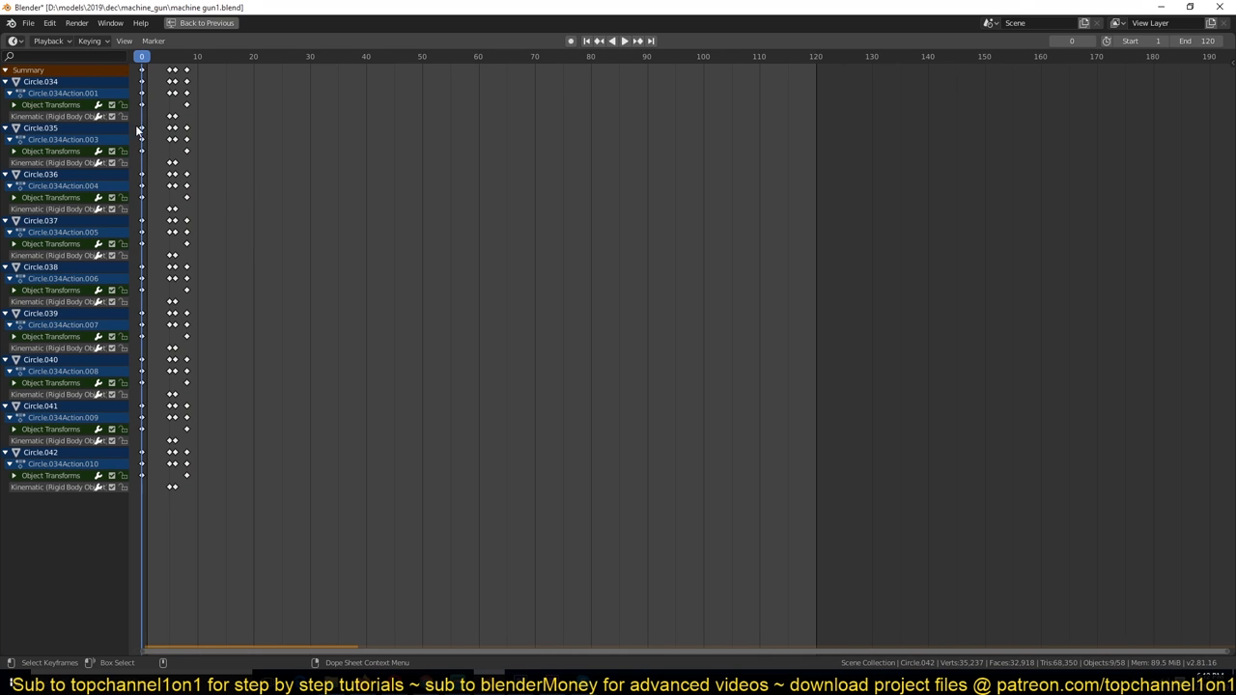
- Slide Circle.035 and Circle.037's keyframes later so each shell starts at a different frame
click(203, 23)
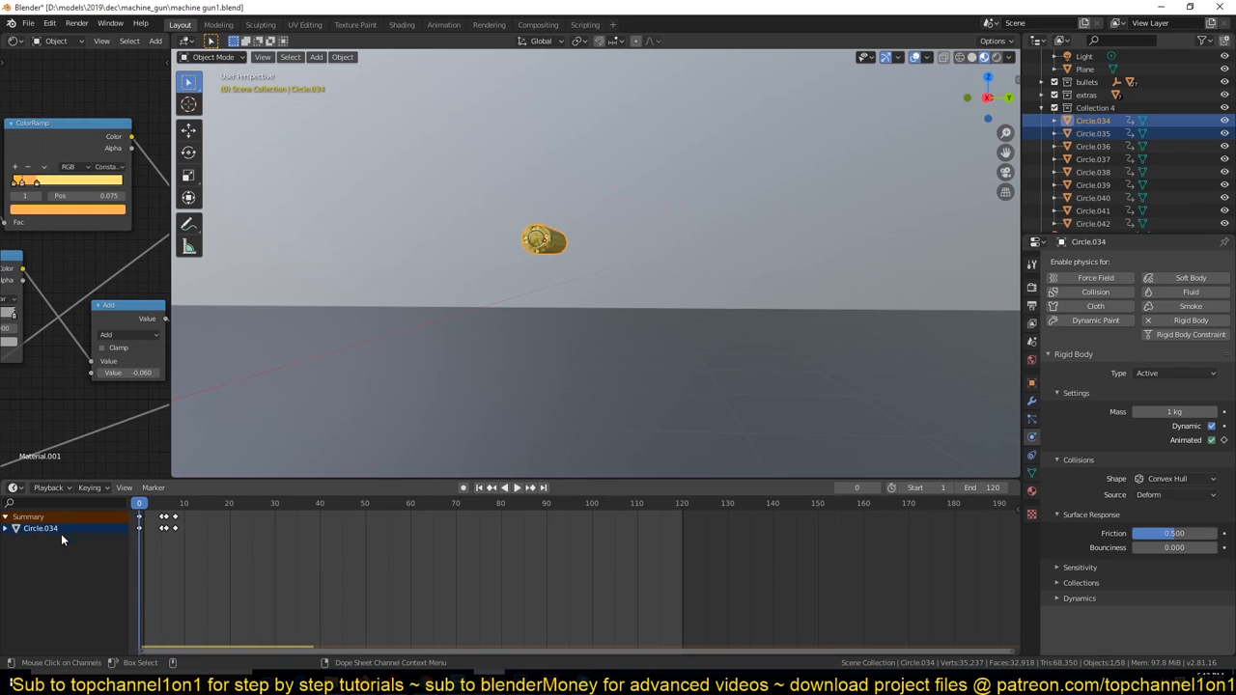
drag(525, 183, 583, 249)
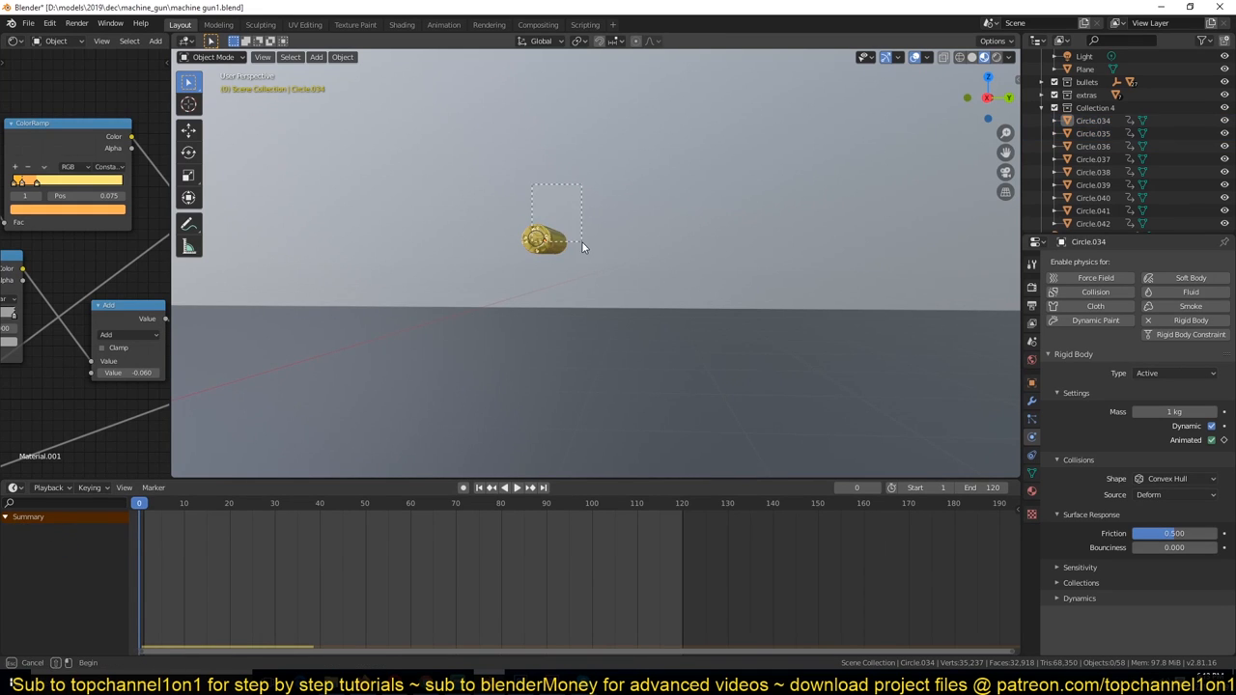
click(1093, 120)
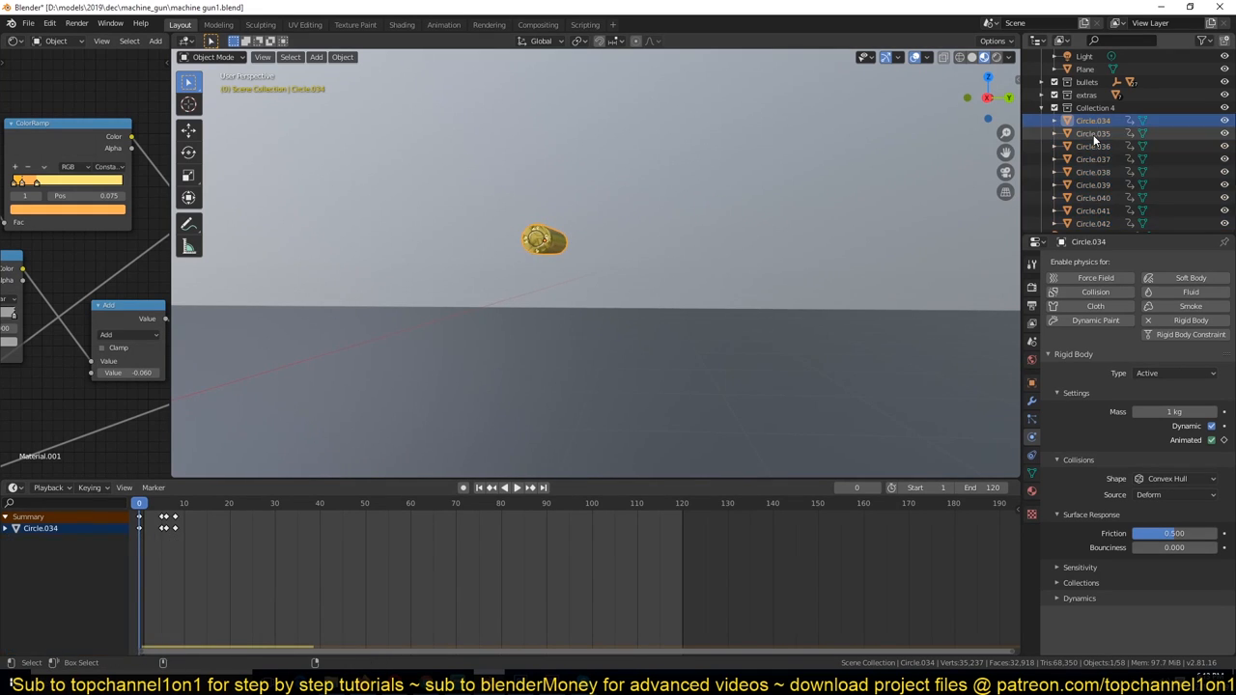
click(1093, 134)
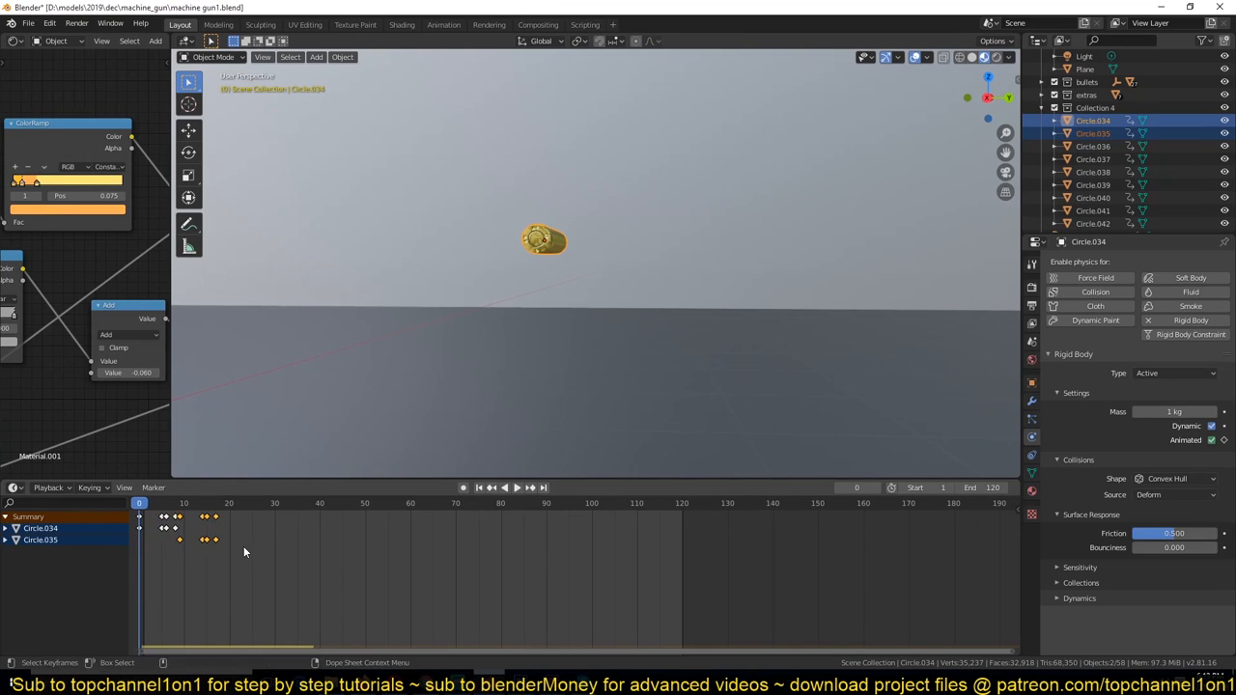
click(517, 487)
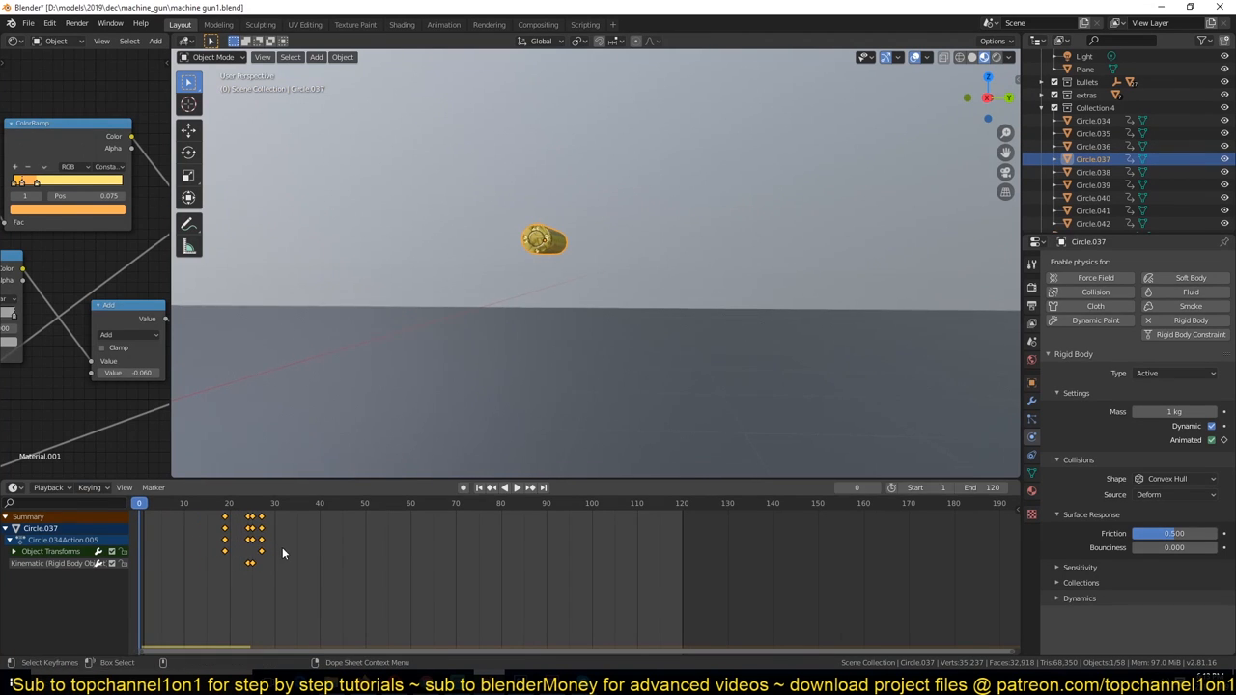
click(1093, 172)
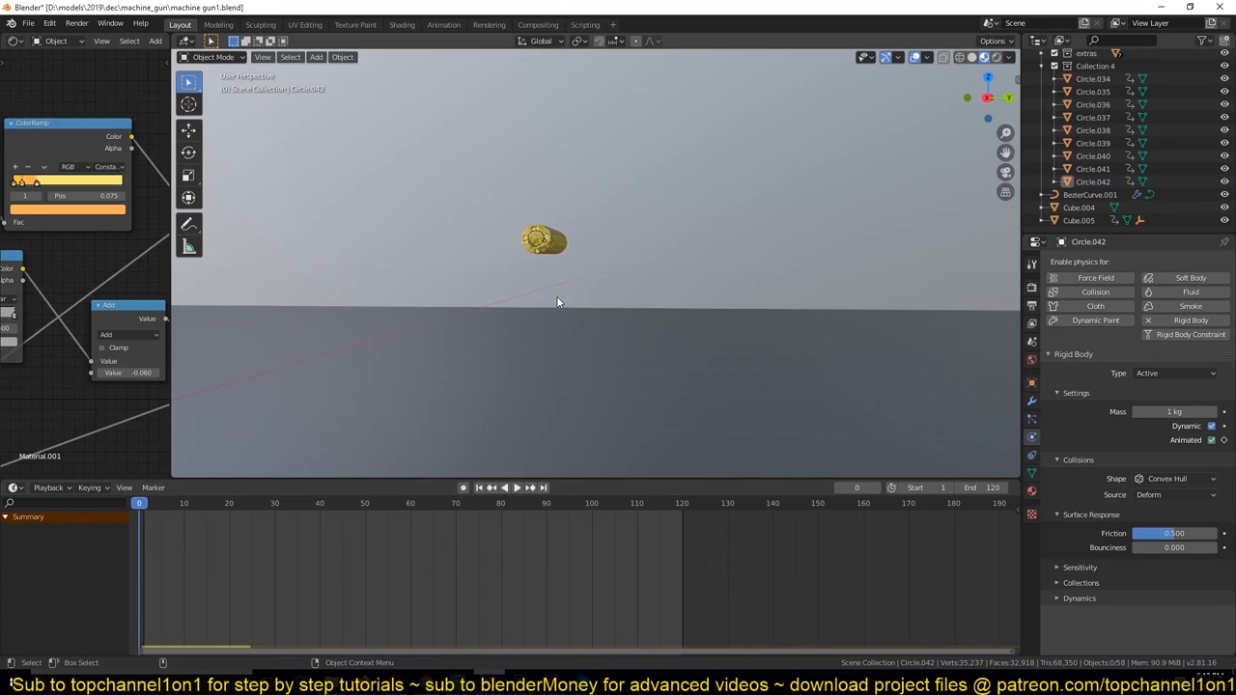
- Play back the staggered shell ejection and view the bullets' staircase keyframes
click(510, 487)
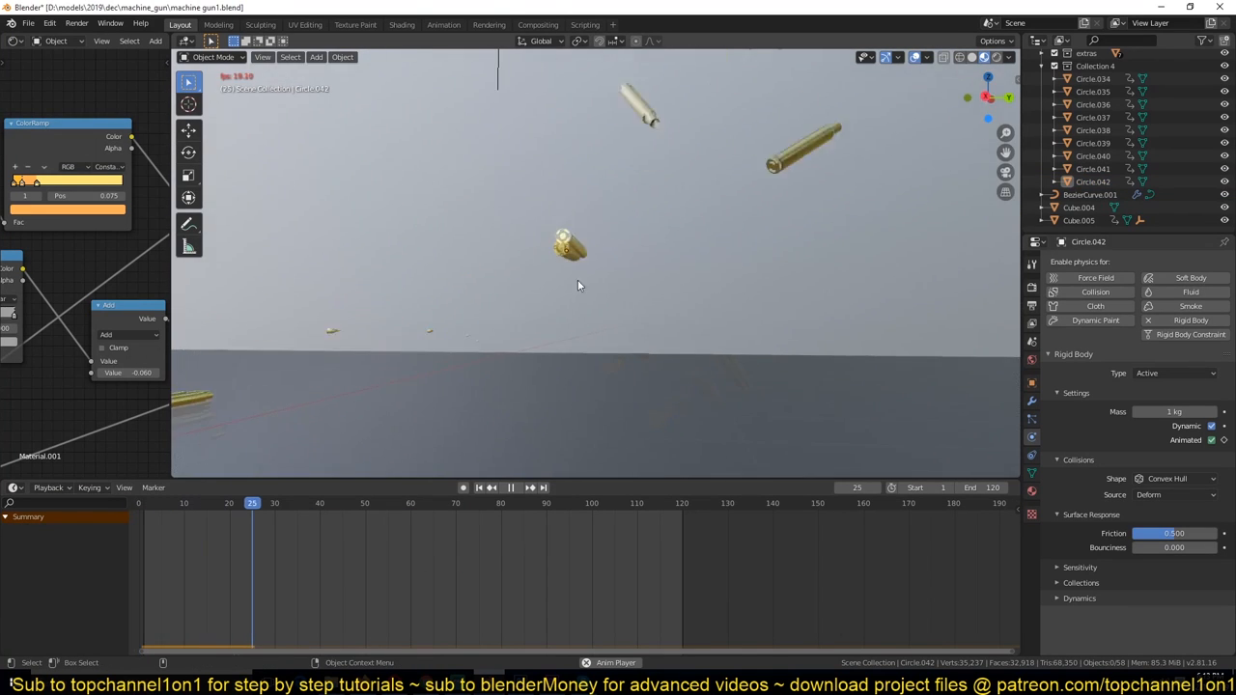
click(509, 487)
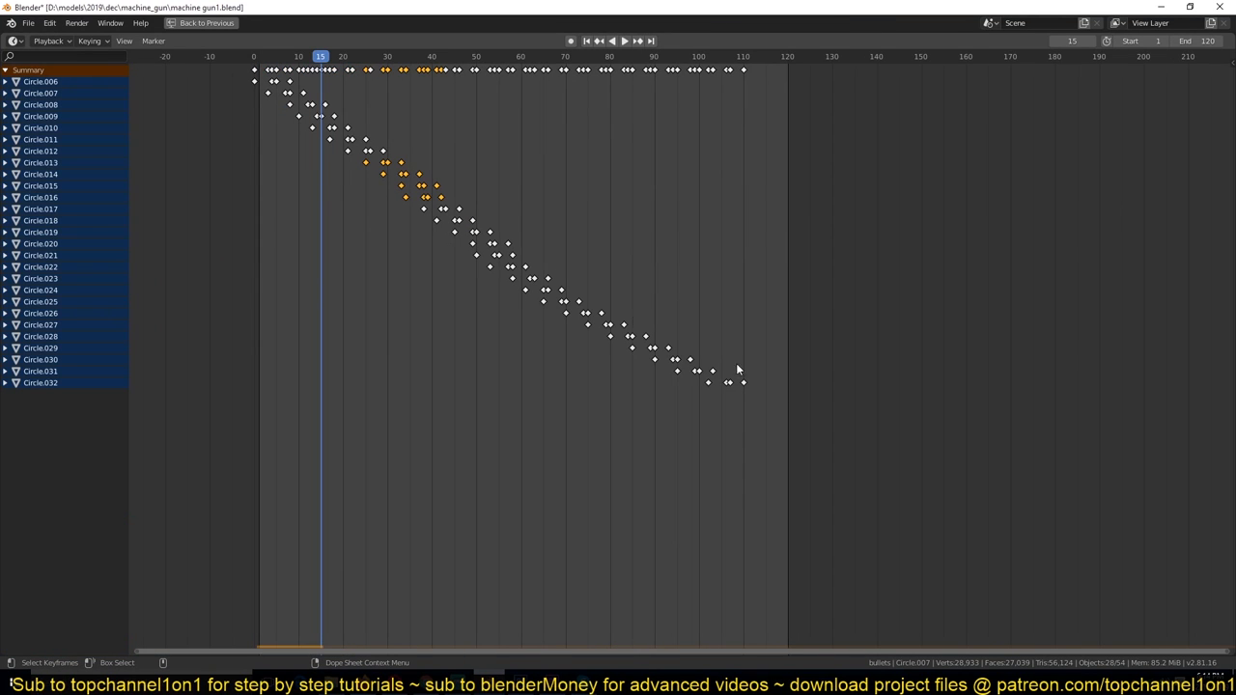
- Restore the normal layout showing the gun, ejected shells and emitter empty
click(205, 23)
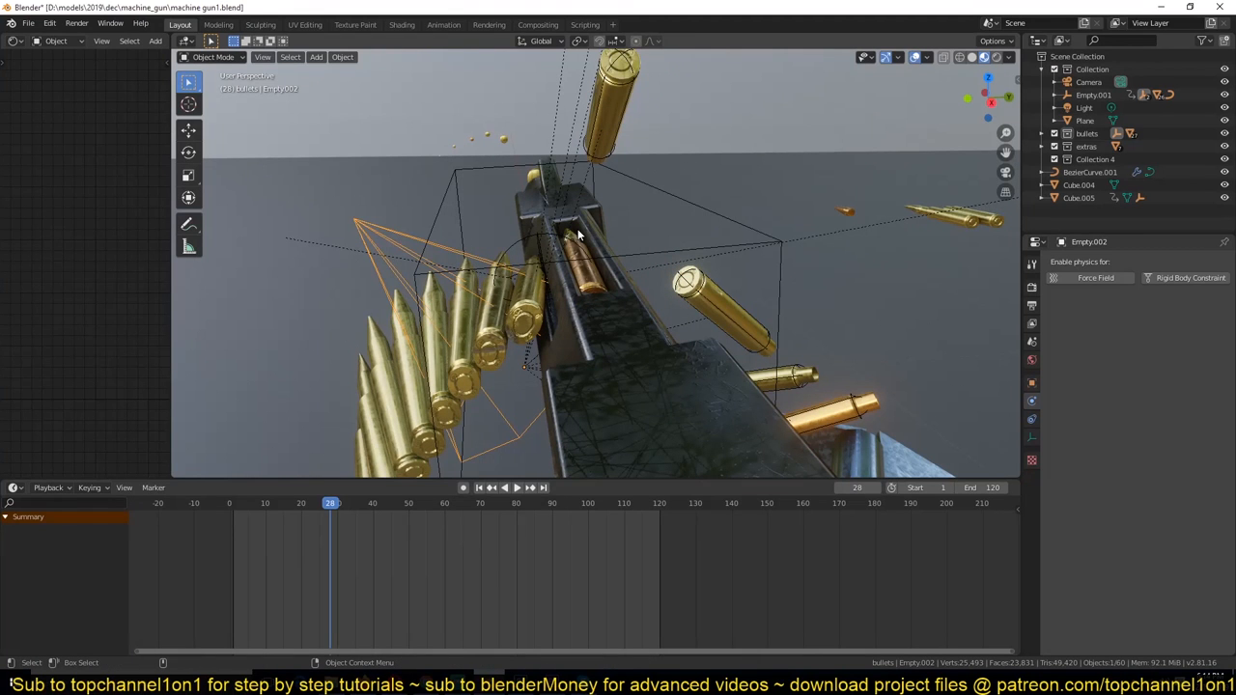
- Move Empty.002 along Y beside the gun's chamber and play to verify shells eject
drag(579, 290, 526, 228)
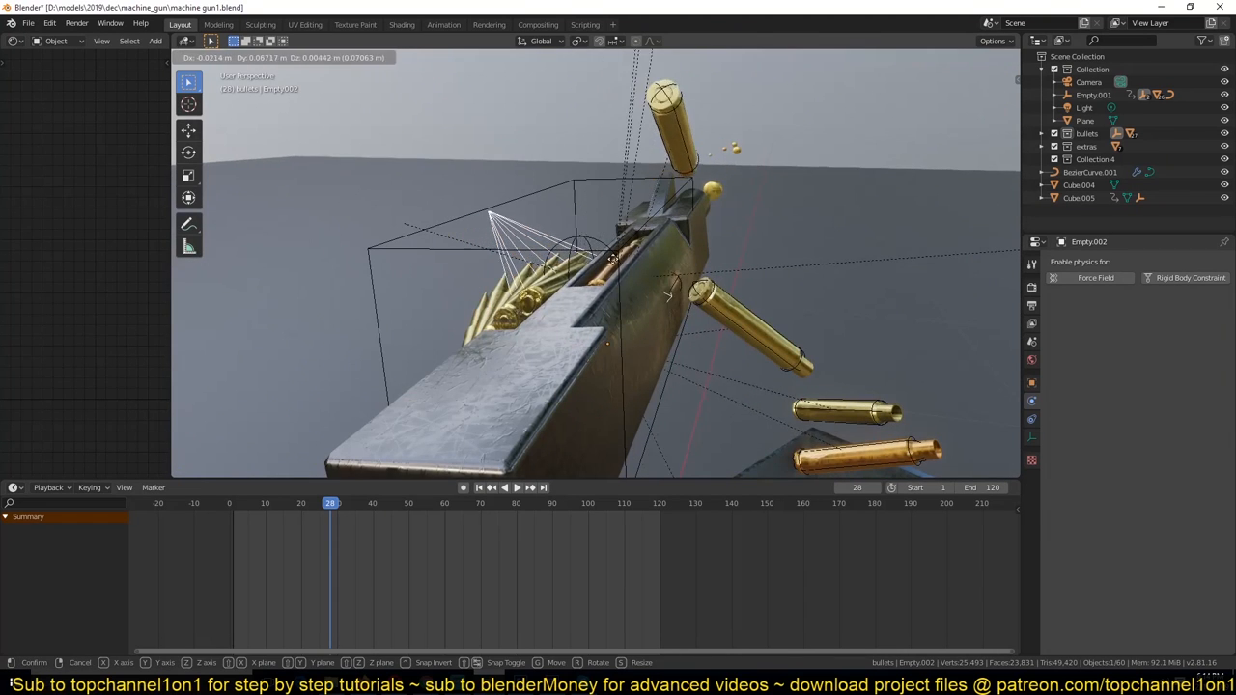
key(y)
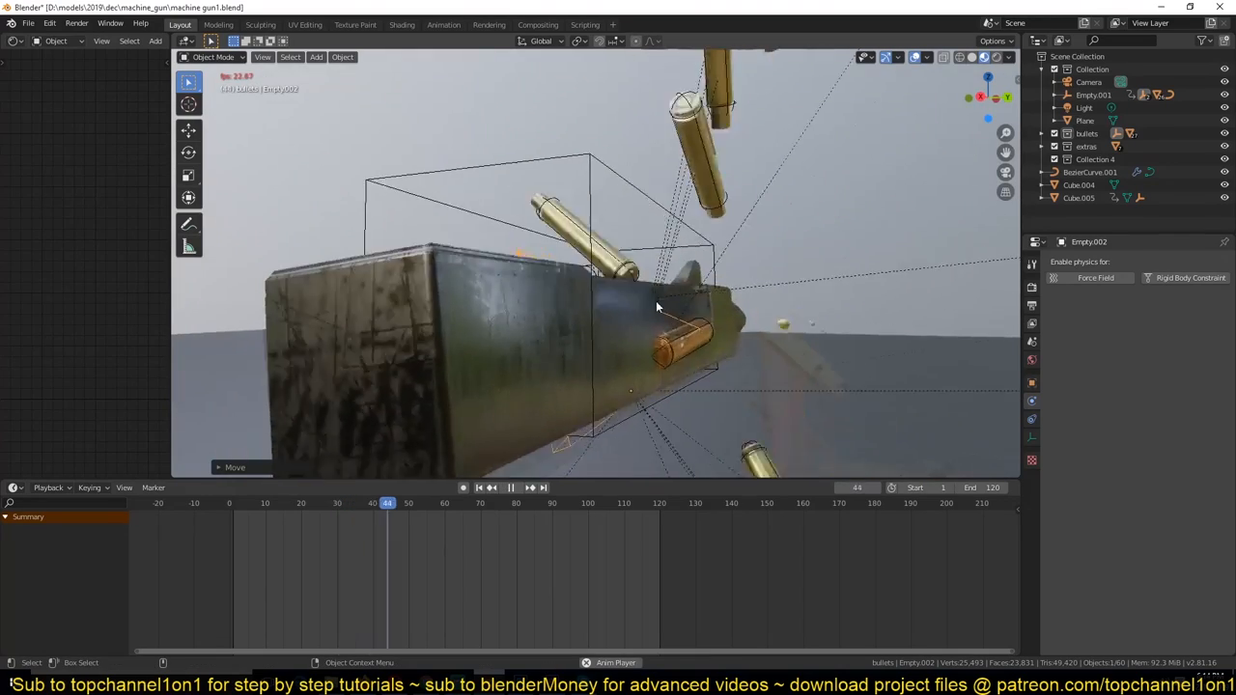
click(558, 502)
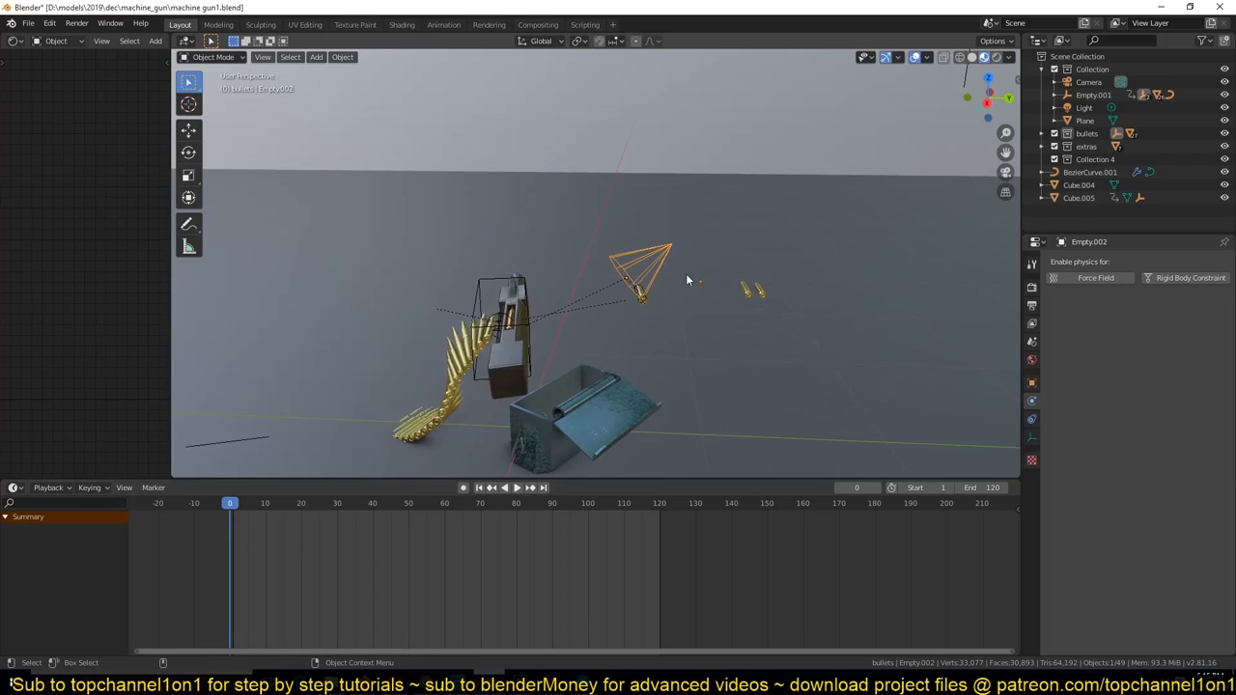
click(504, 487)
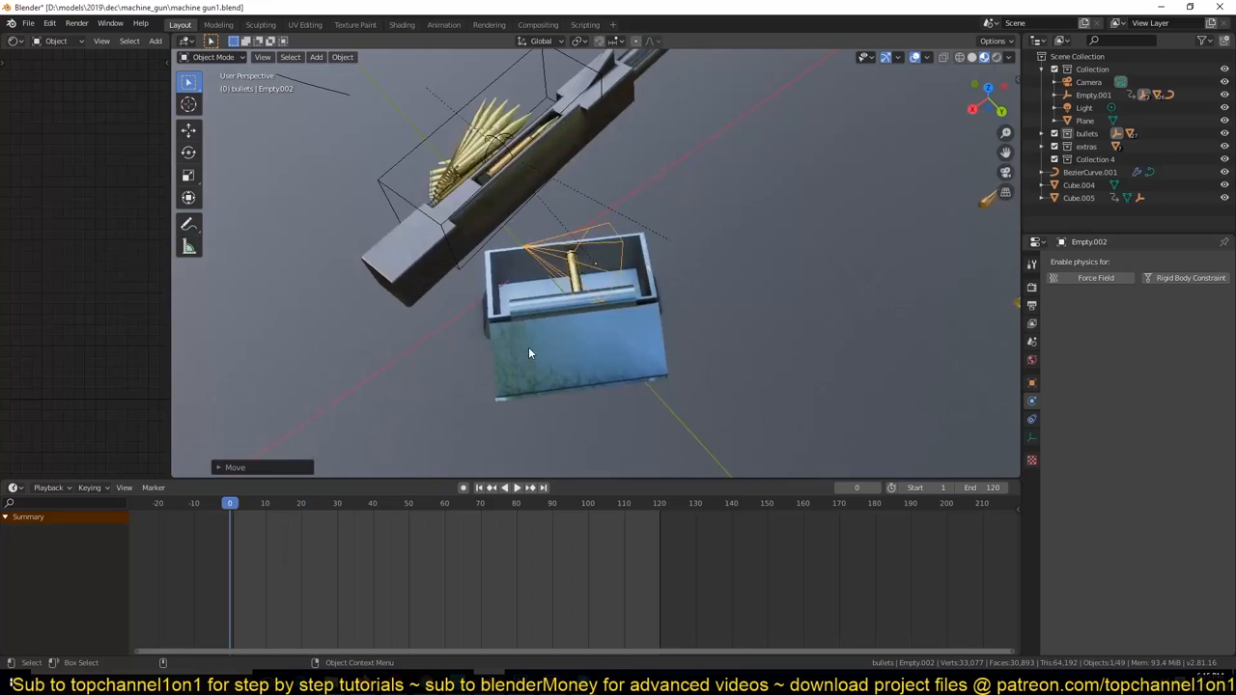
click(504, 487)
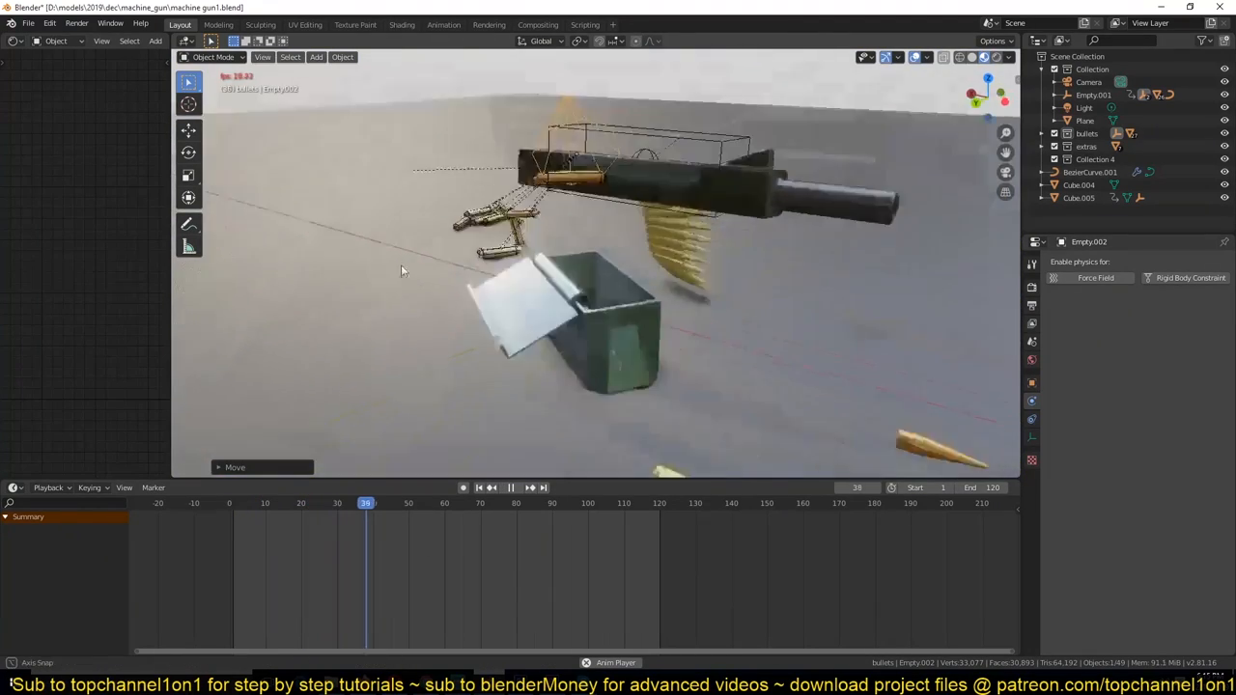
click(510, 486)
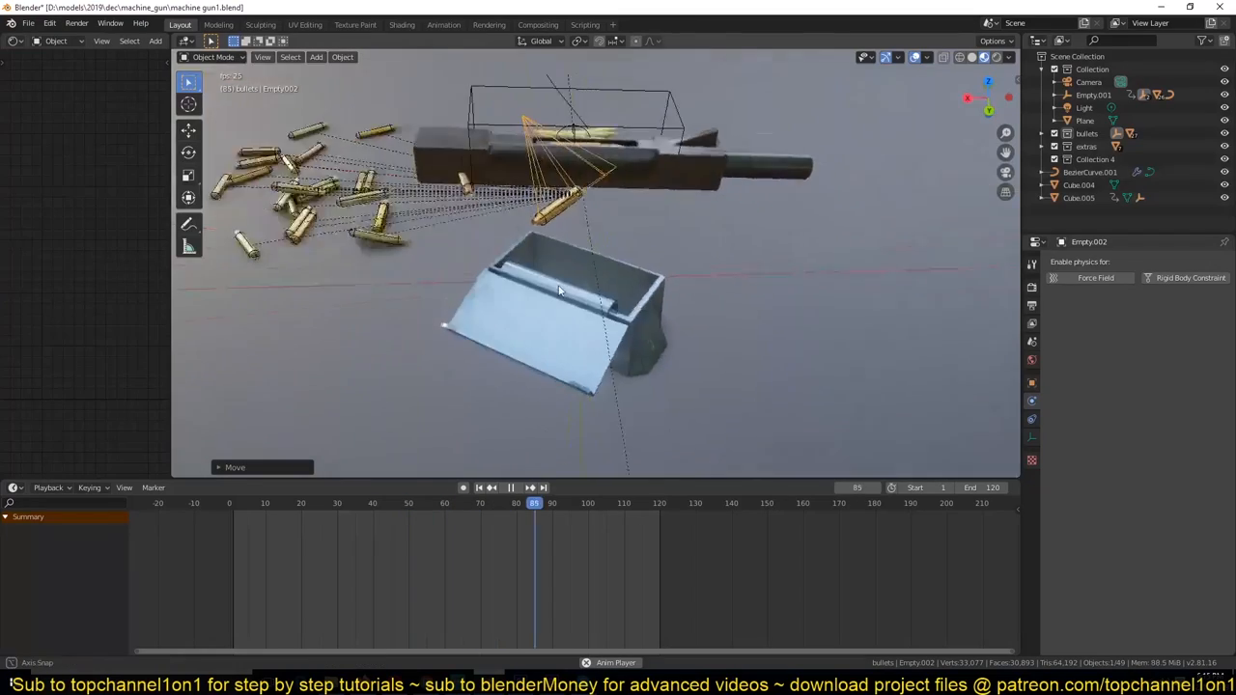